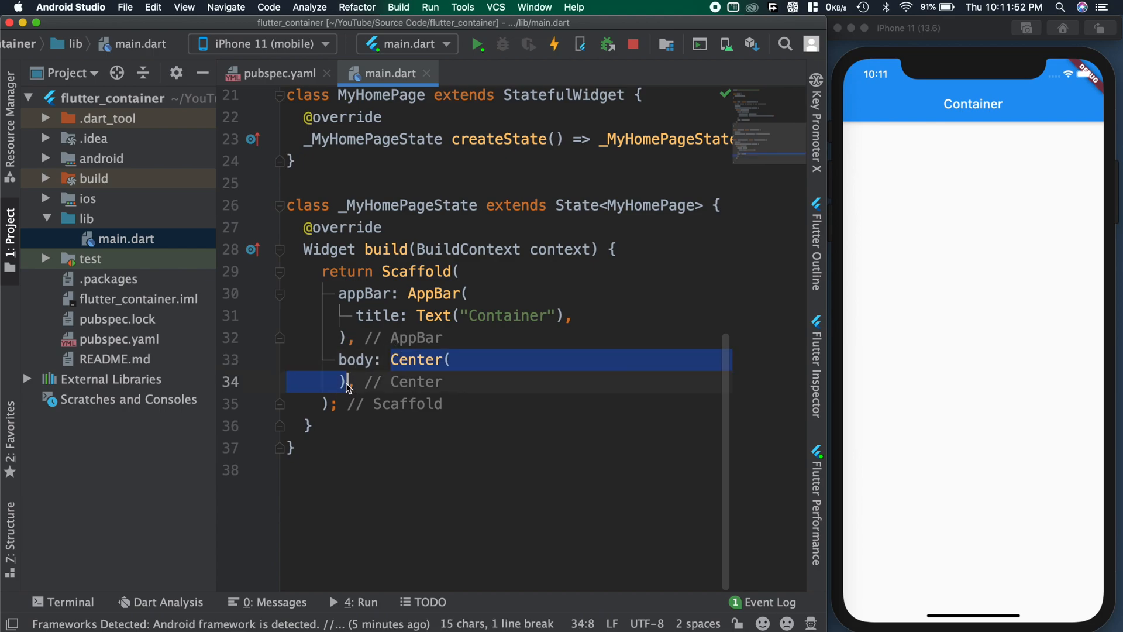
Step: Add child: Container(color: Colors.green) inside the Center body
{"action": "type", "text": "child: ,"}
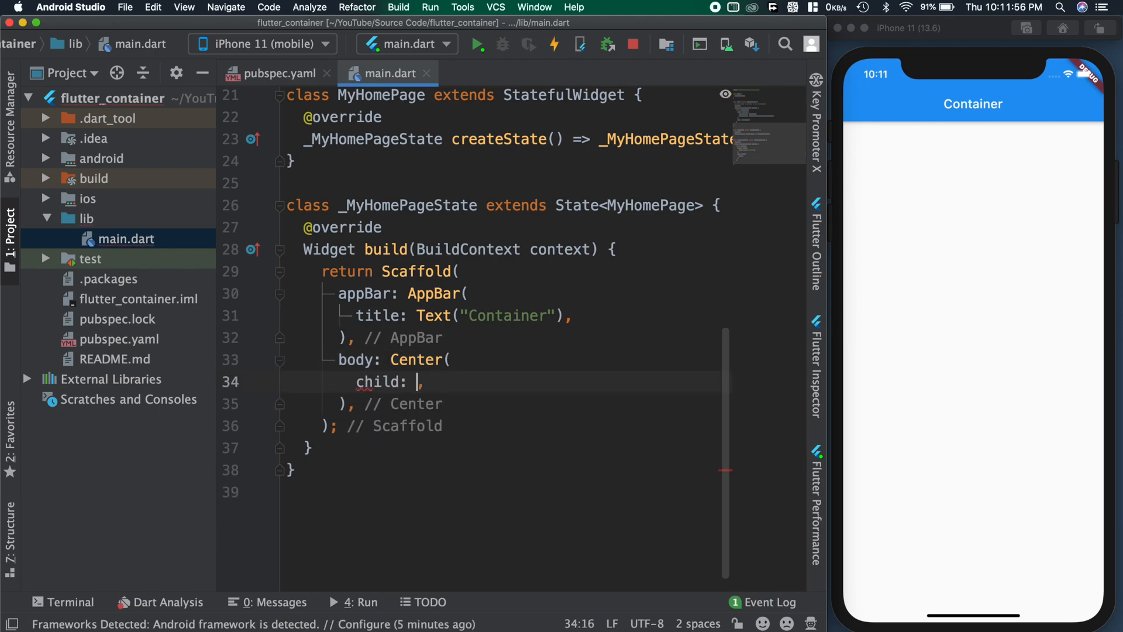
{"action": "type", "text": "Container()"}
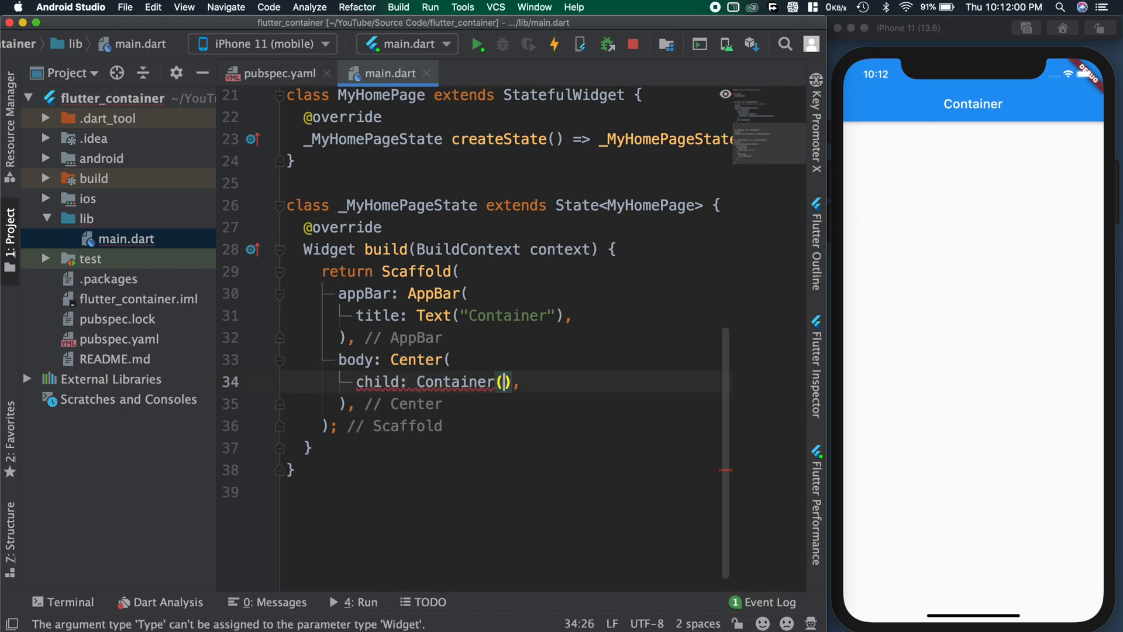
{"action": "type", "text": "col"}
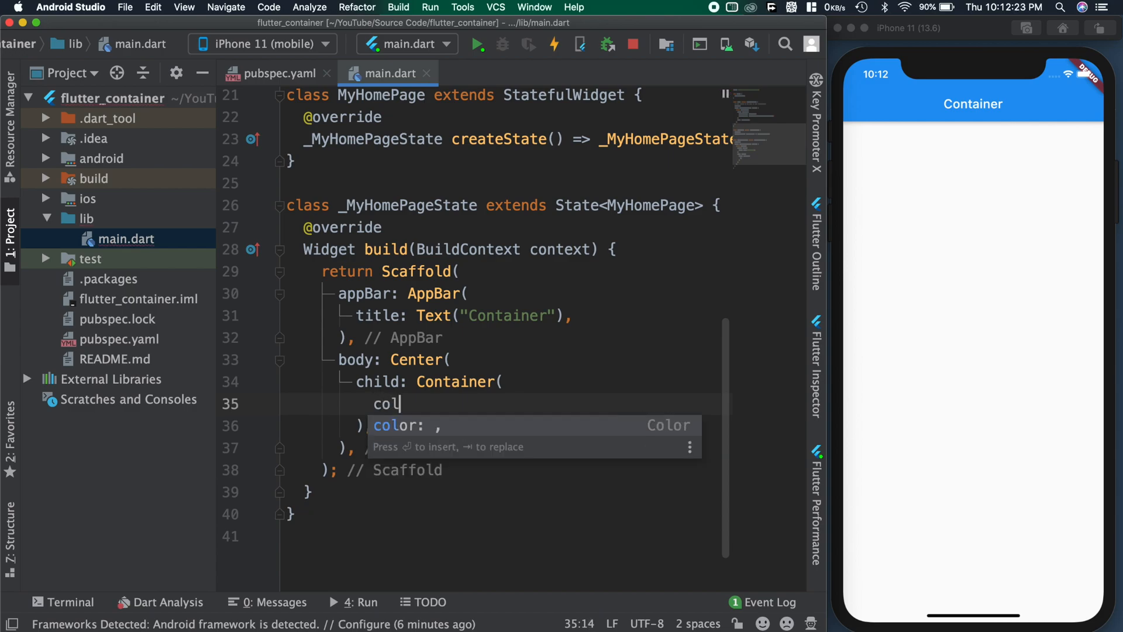
{"action": "key", "text": "Tab"}
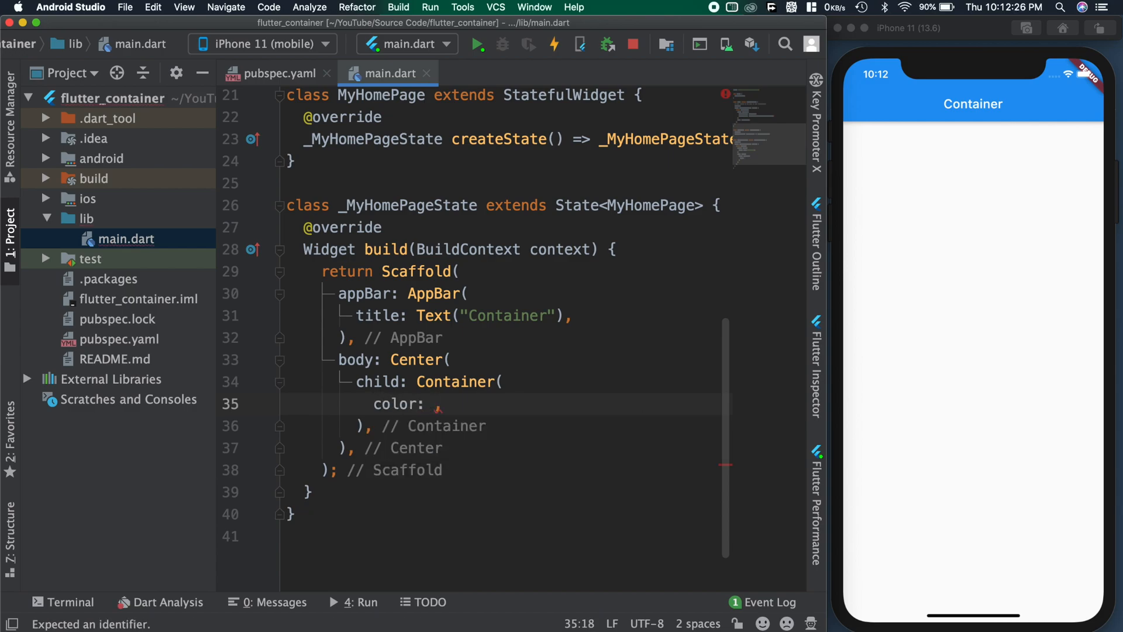
{"action": "type", "text": "Colors.gr"}
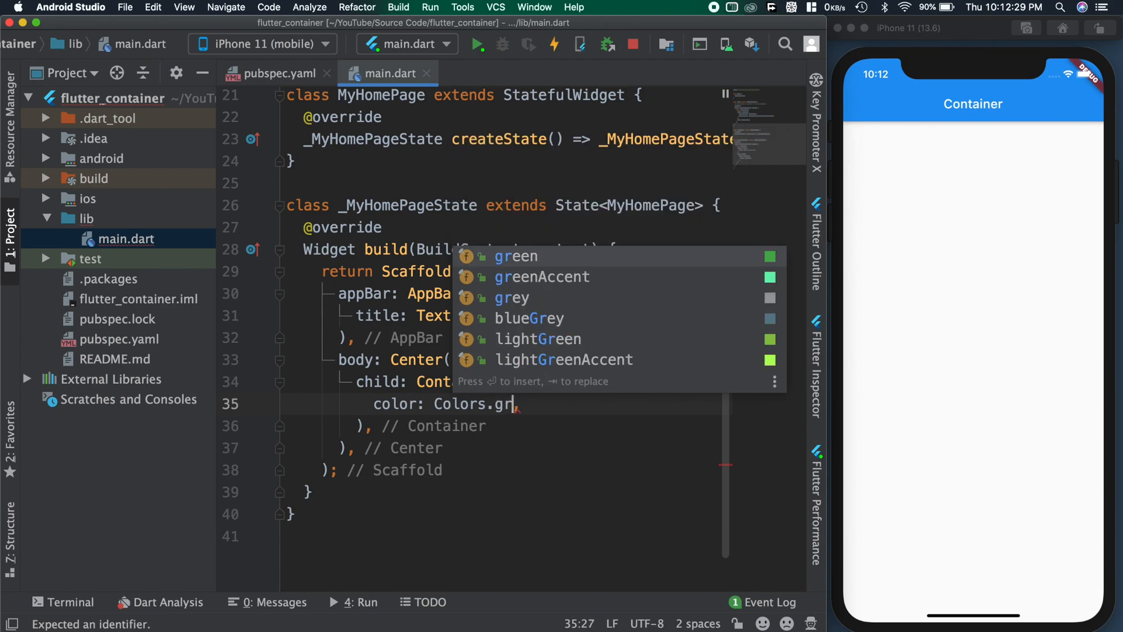
{"action": "left_click", "coordinate": [516, 256]}
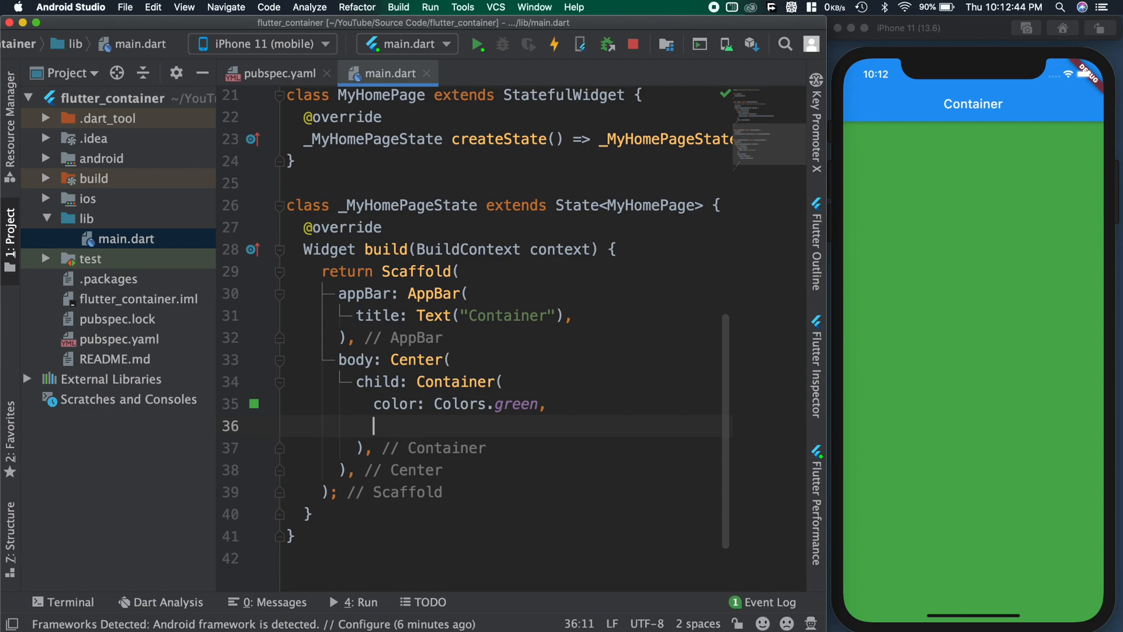
Step: Set the Container to width double.infinity and height 300 and reload to see the green band
{"action": "type", "text": "width: ,"}
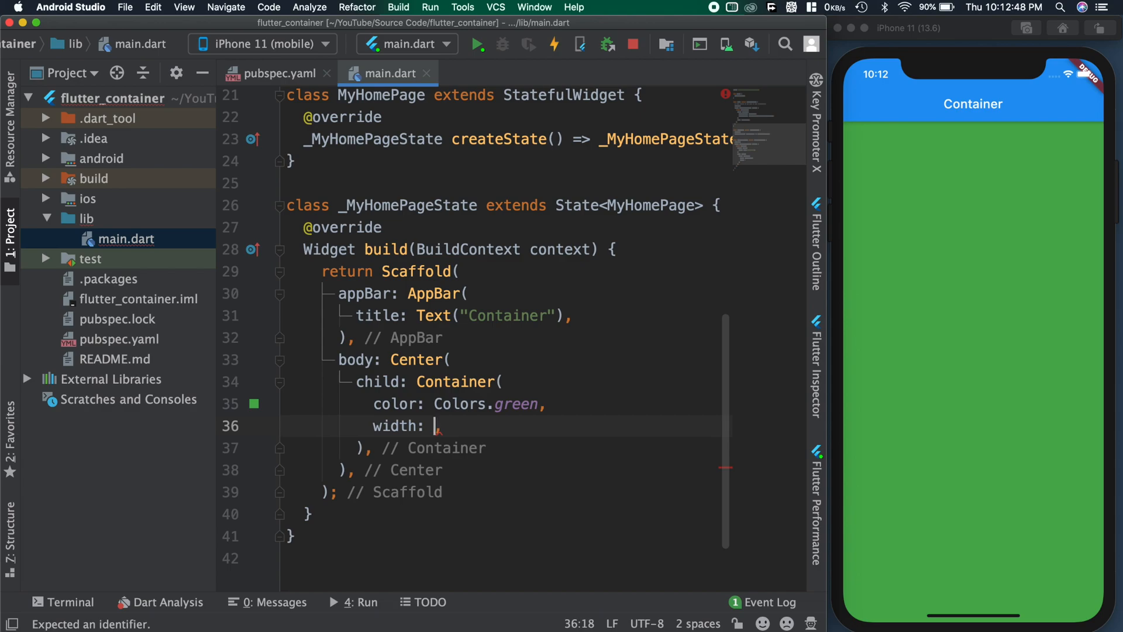
{"action": "type", "text": "100"}
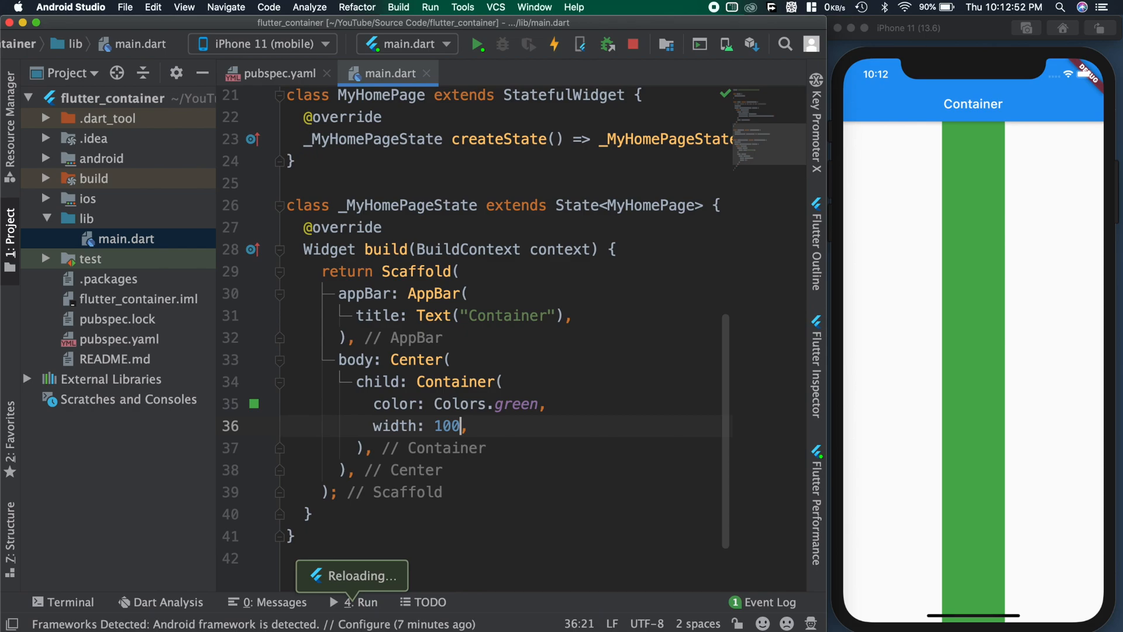
{"action": "type", "text": "doub"}
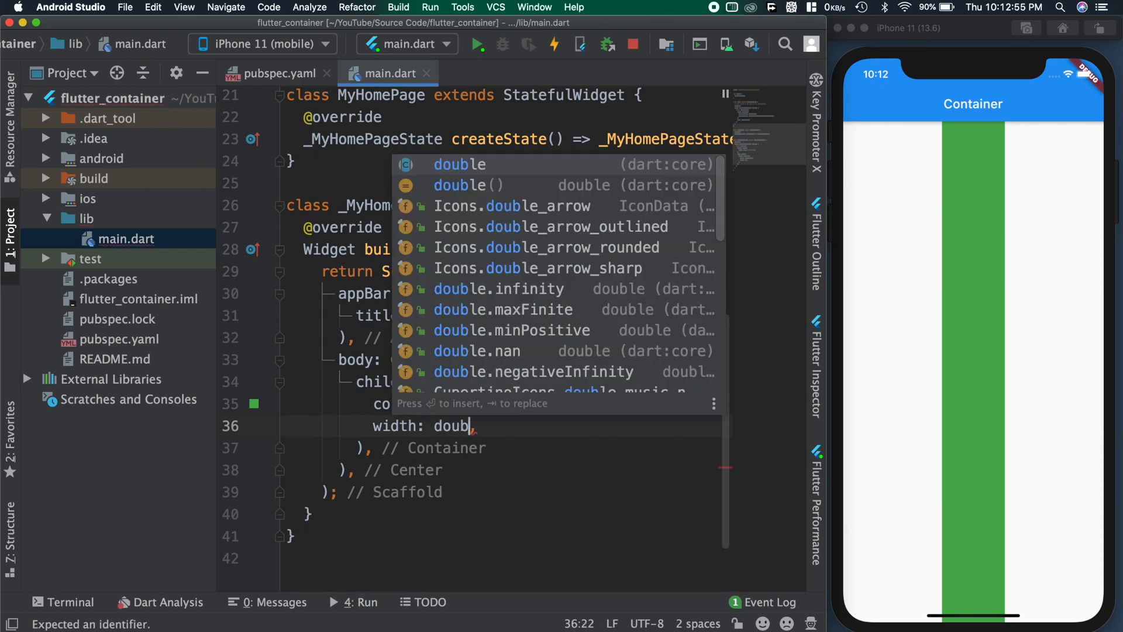
{"action": "type", "text": ".ini"}
{"action": "type", "text": "height: ,"}
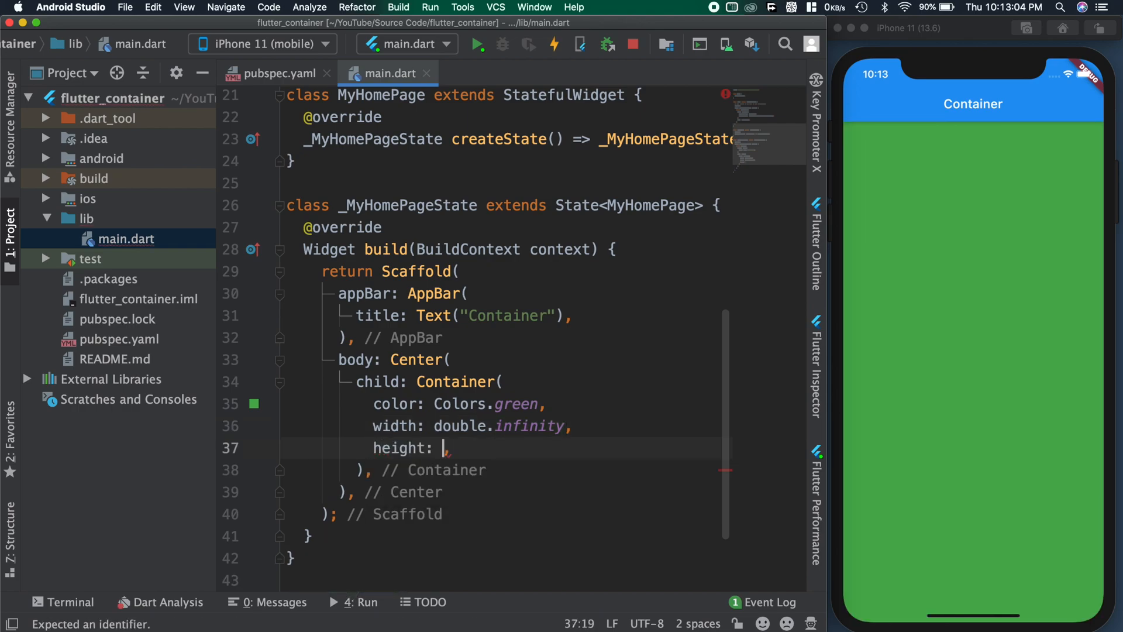
{"action": "type", "text": "300"}
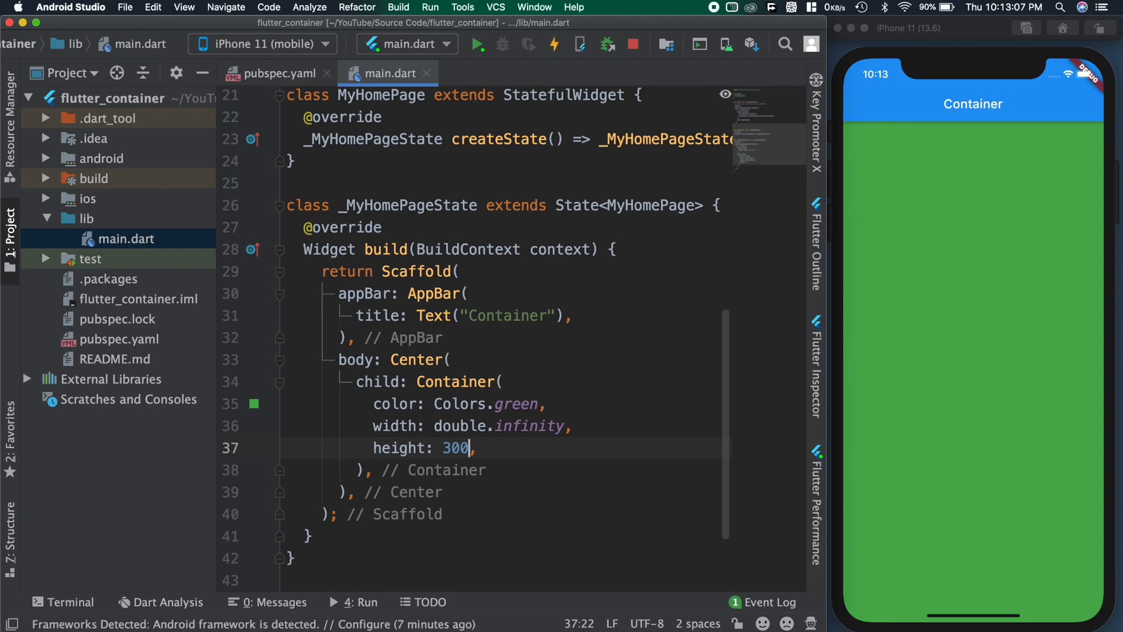
{"action": "left_click", "coordinate": [553, 44]}
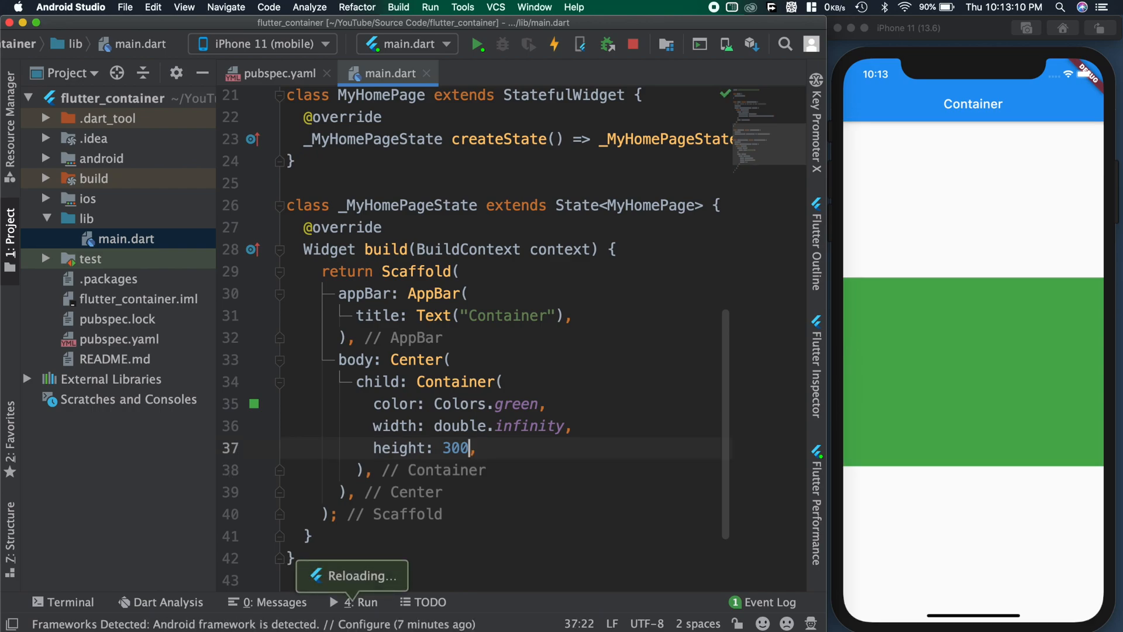
{"action": "mouse_move", "coordinate": [360, 416]}
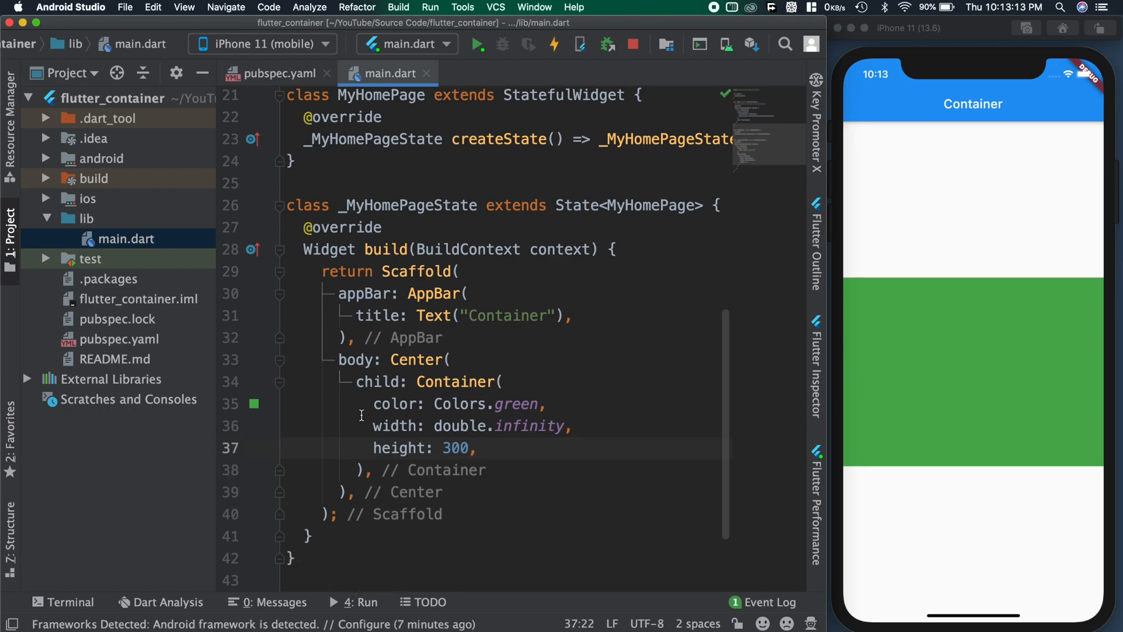
{"action": "left_click_drag", "start_coordinate": [548, 404], "coordinate": [477, 448]}
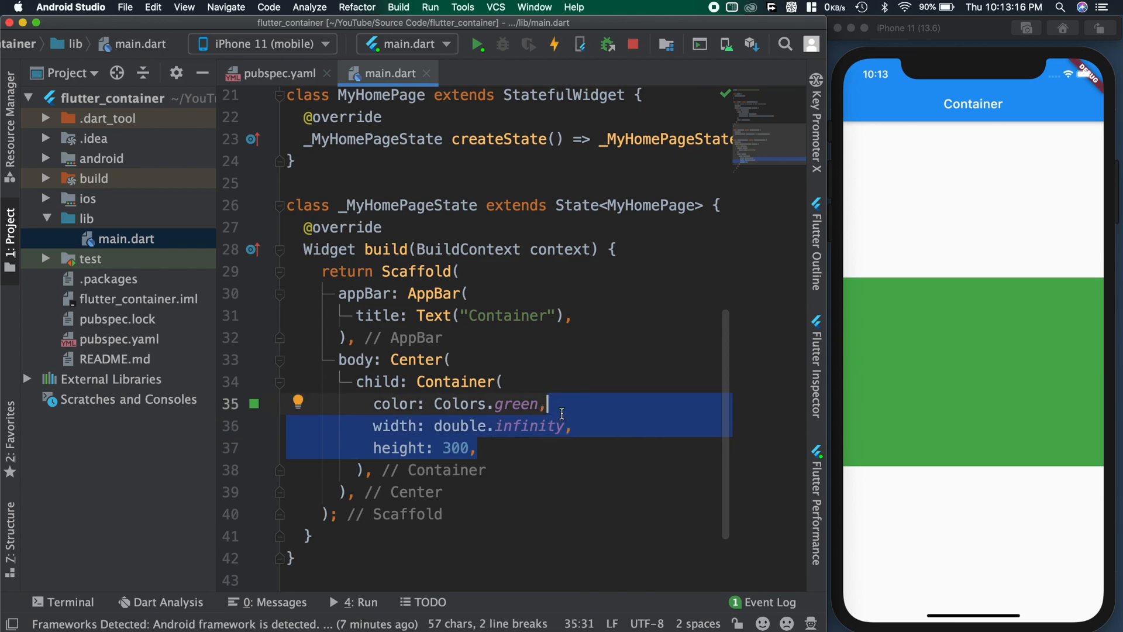
{"action": "mouse_move", "coordinate": [560, 414]}
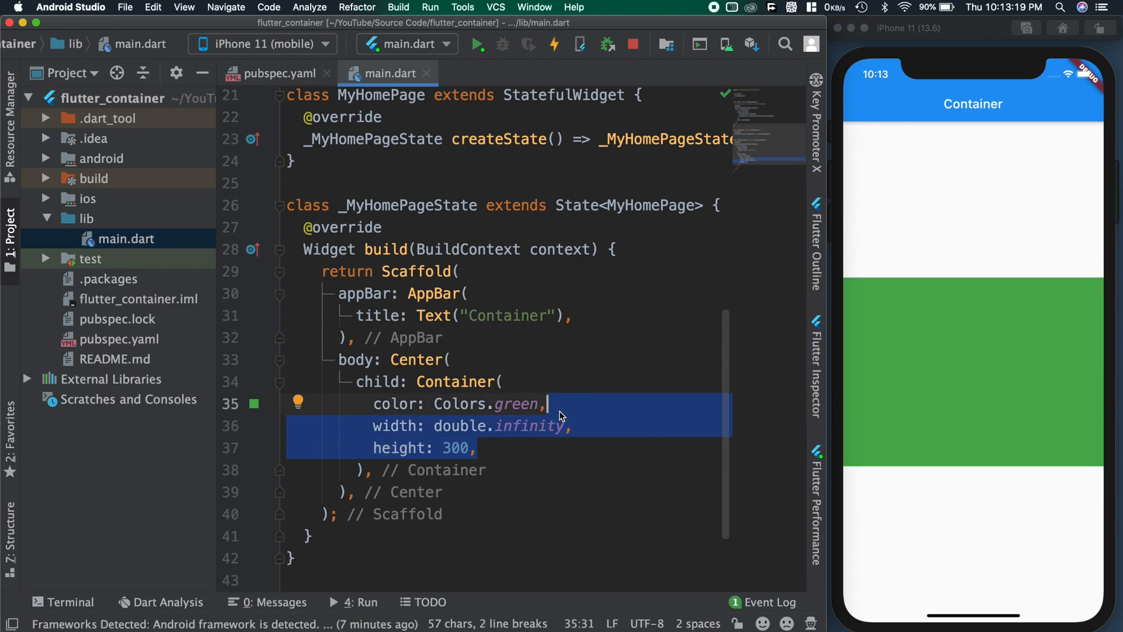
Step: Nest child: Container(color: Colors.yellow) after the height line
{"action": "left_click", "coordinate": [477, 448]}
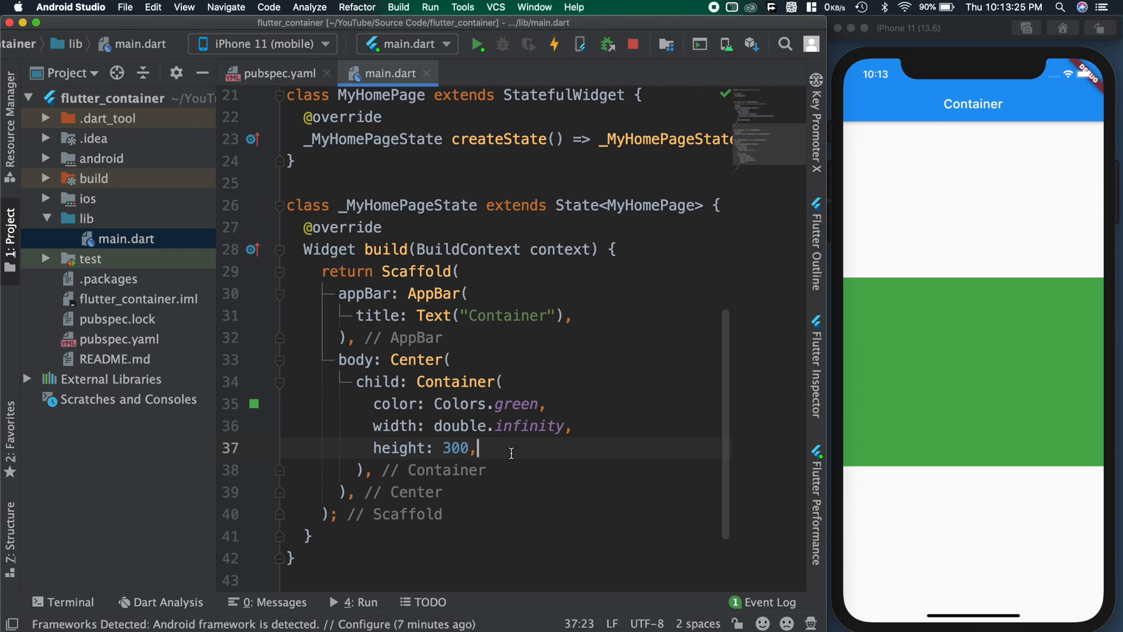
{"action": "type", "text": "chil"}
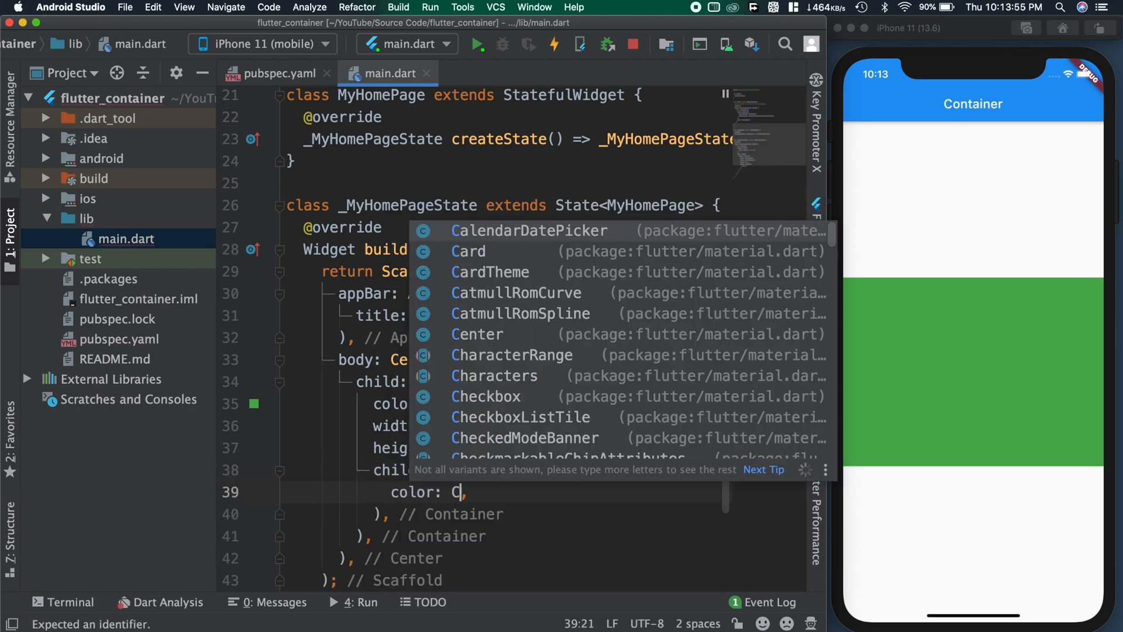
{"action": "type", "text": "olors.y"}
{"action": "type", "text": "padding: "}
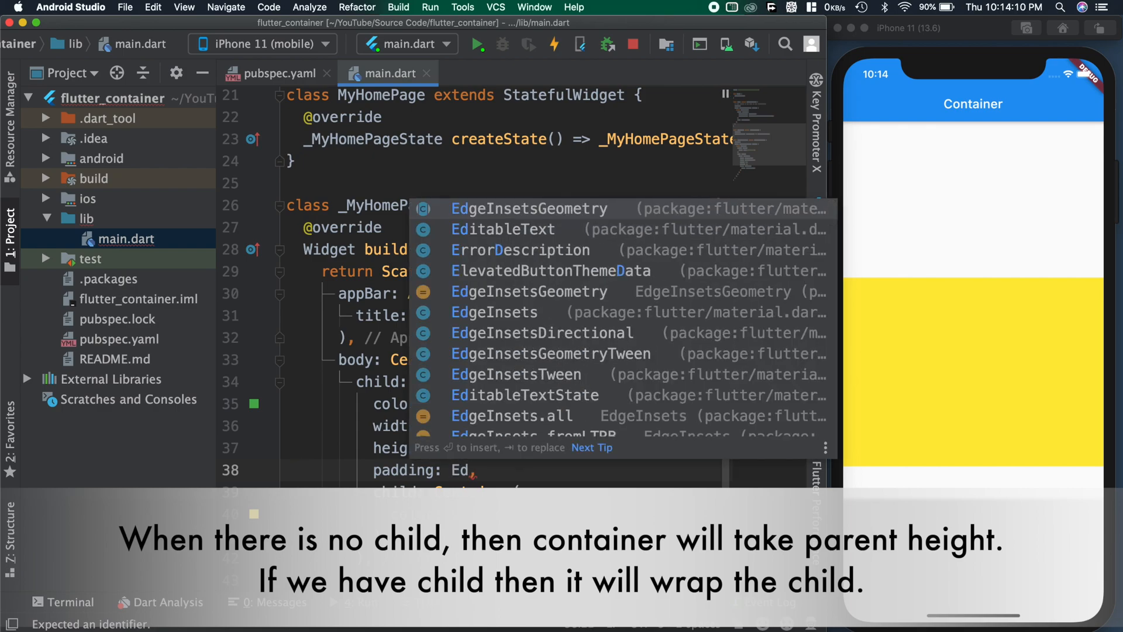
Step: Set padding to EdgeInsets.only(left: 10, top: 10) and reload to show green edges
{"action": "type", "text": "EdgeInsets."}
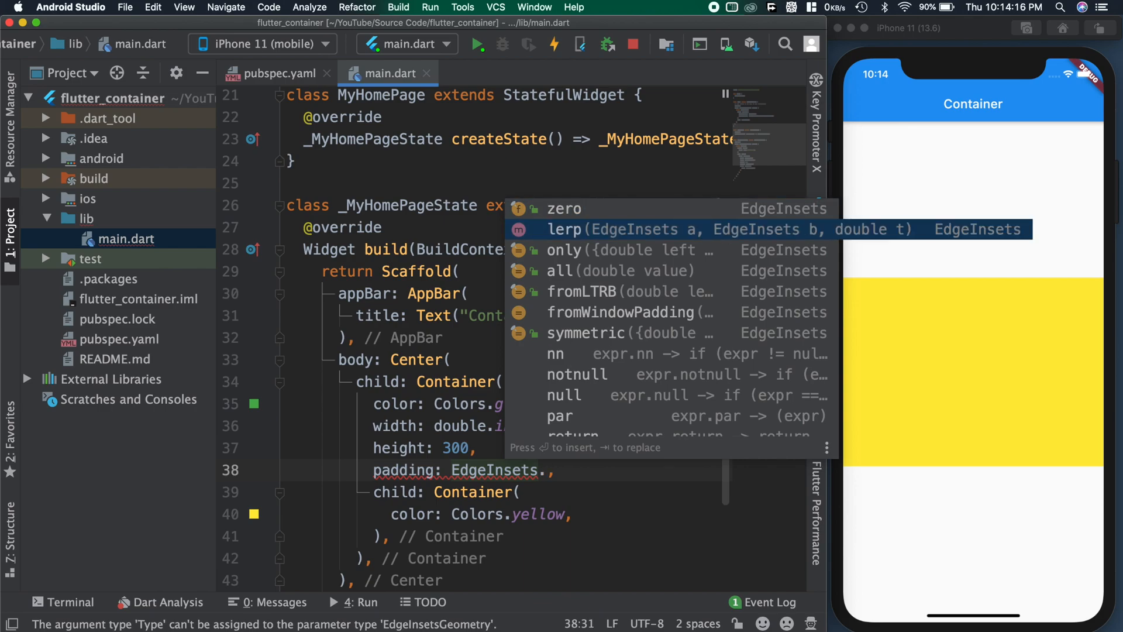
{"action": "left_click", "coordinate": [588, 250]}
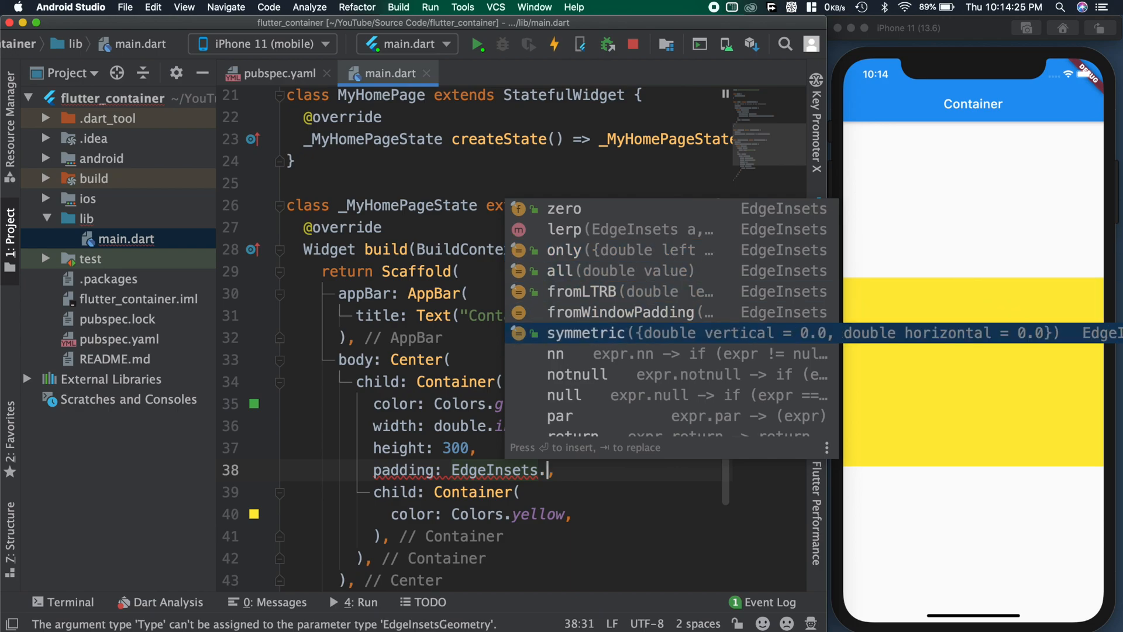
{"action": "left_click", "coordinate": [565, 249]}
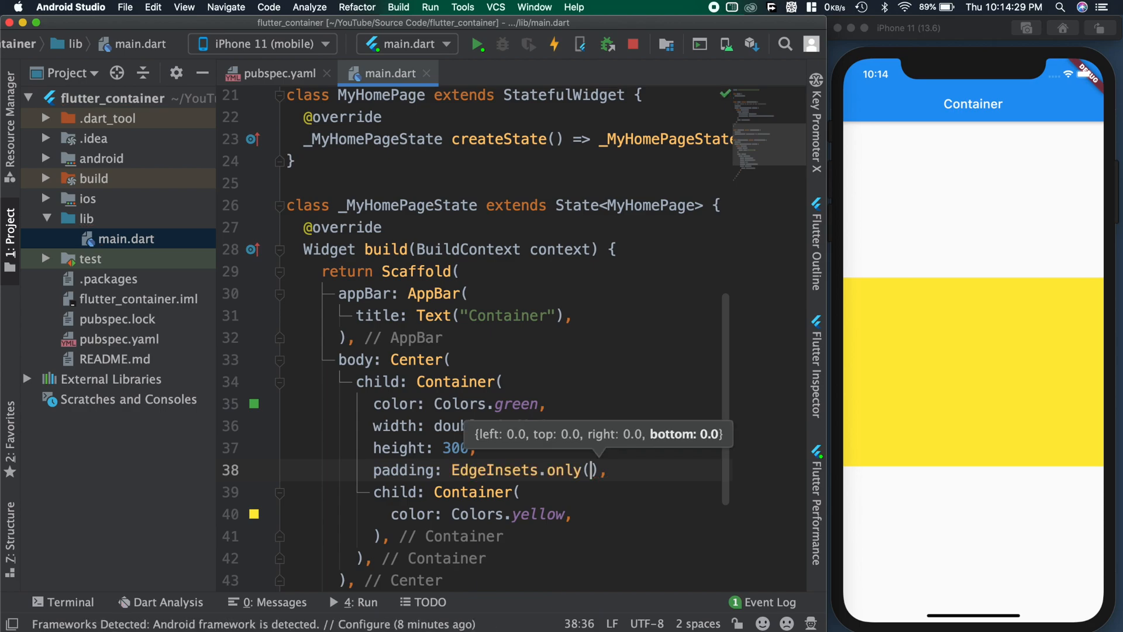
{"action": "type", "text": "left: 10"}
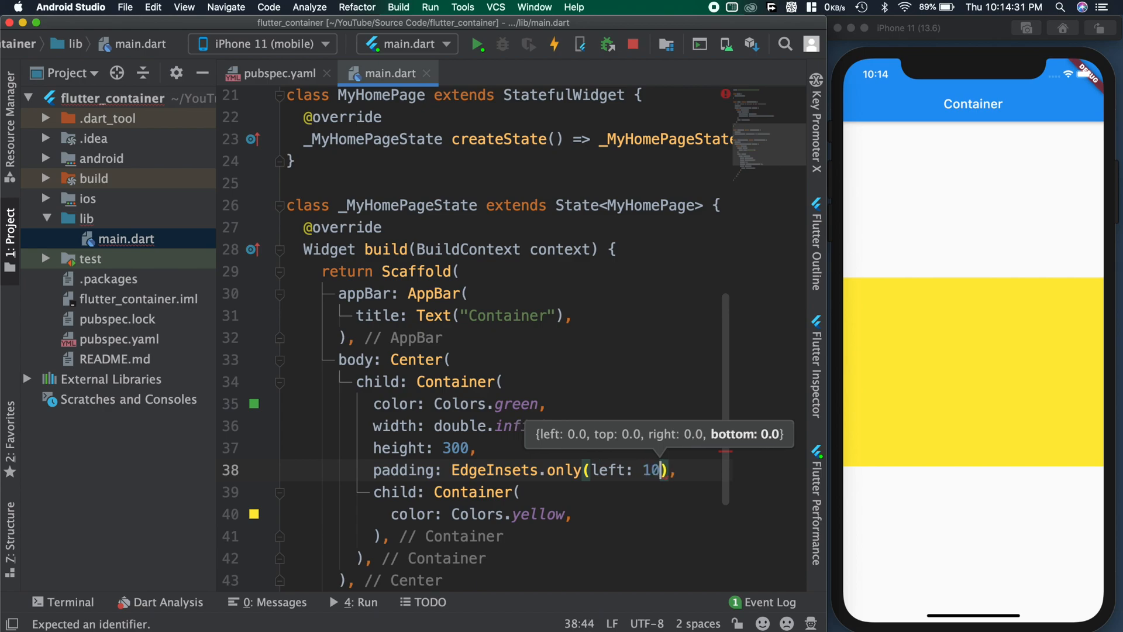
{"action": "type", "text": ",top: 10"}
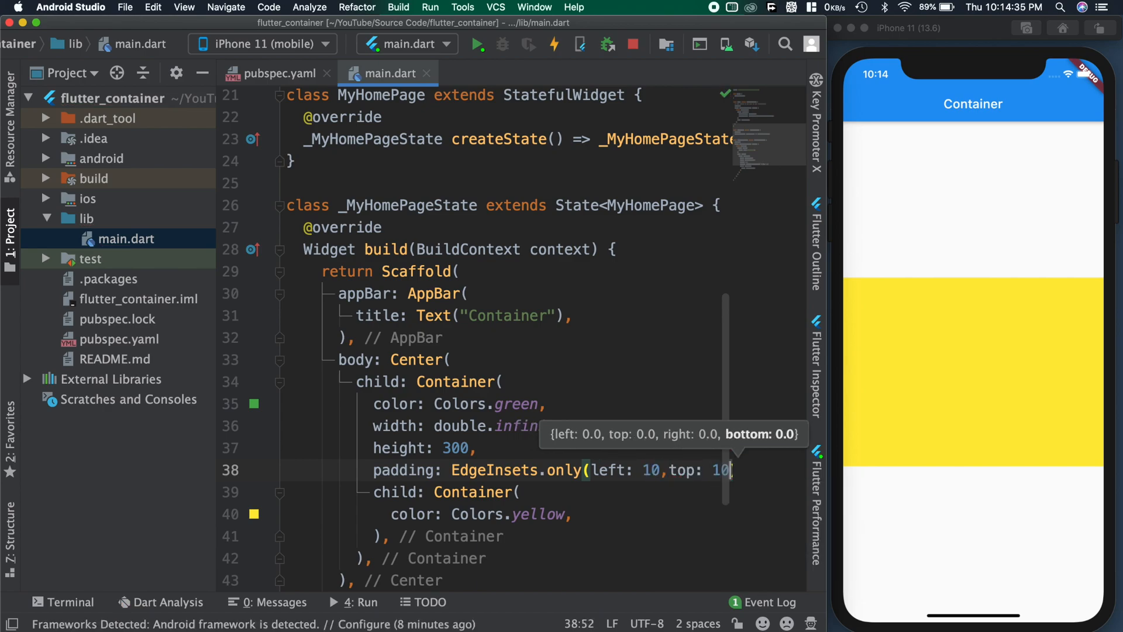
{"action": "left_click", "coordinate": [555, 45]}
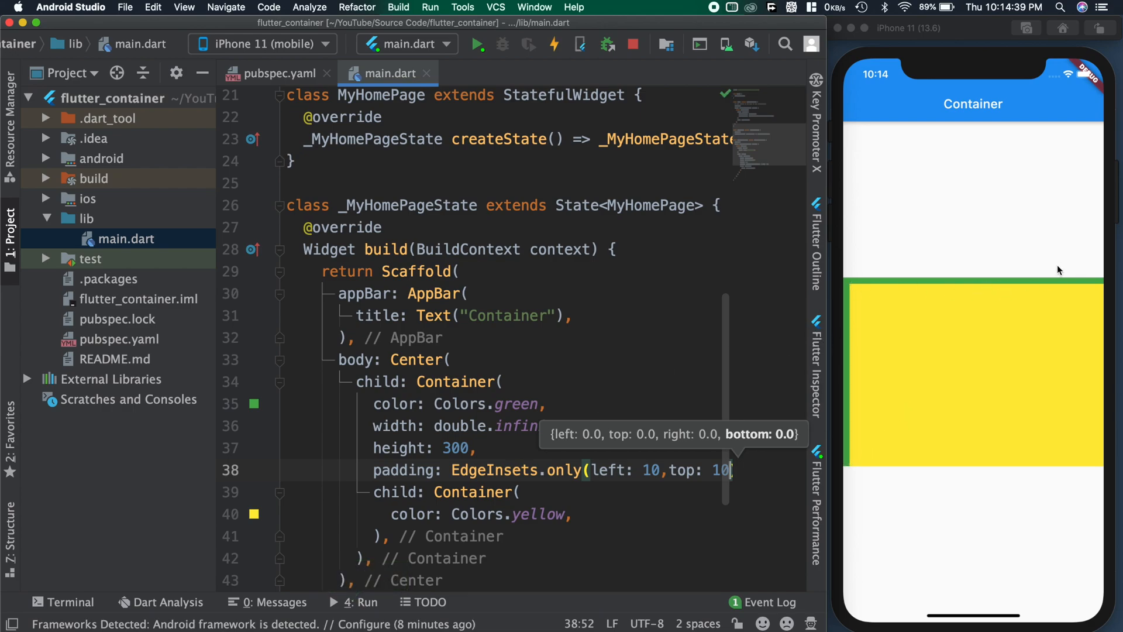
Step: Start replacing the padding with EdgeInsets.all
{"action": "scroll", "scroll_direction": "right", "scroll_amount": 3}
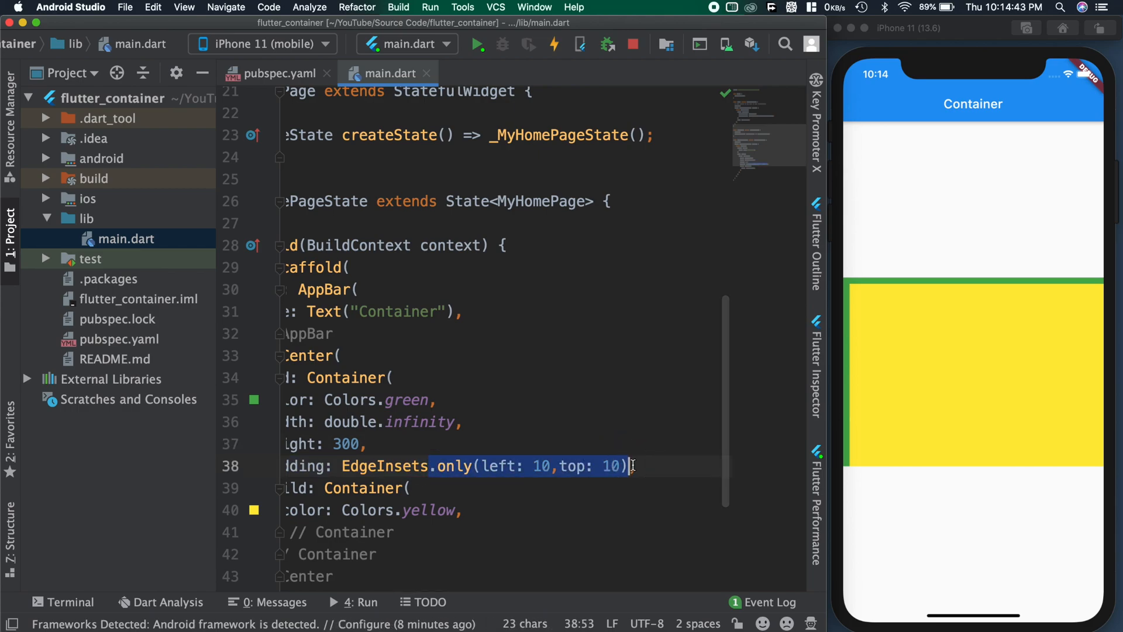
{"action": "type", "text": "a"}
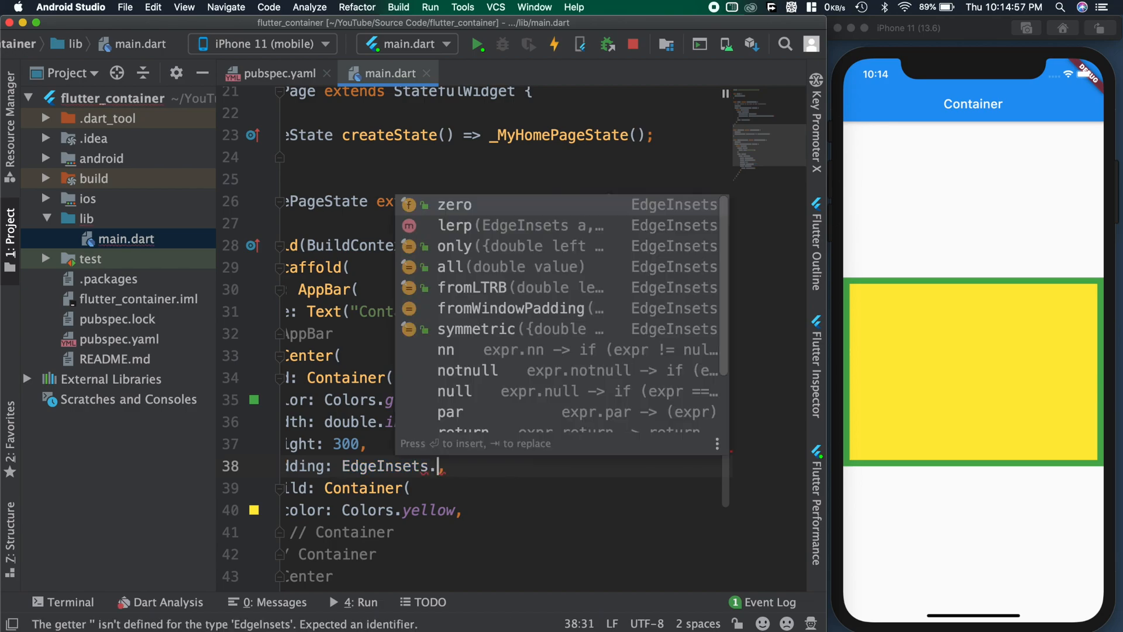
Step: Try EdgeInsets.symmetric(horizontal: 10), reload, then switch it to vertical: 10
{"action": "type", "text": "symmetric(h),"}
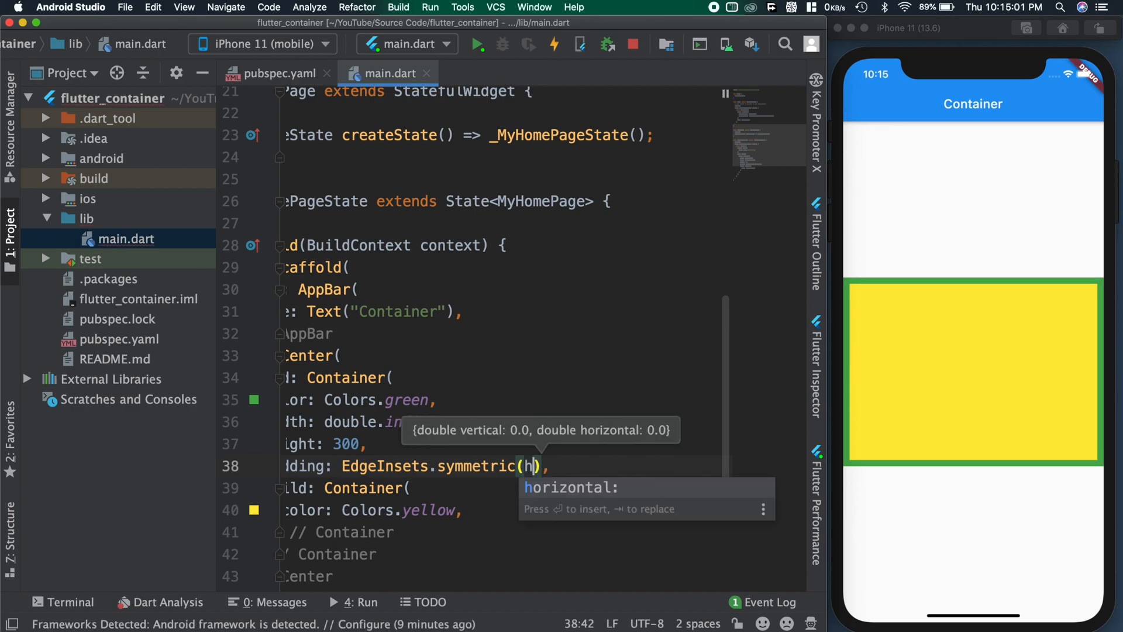
{"action": "type", "text": "orizontal: 10"}
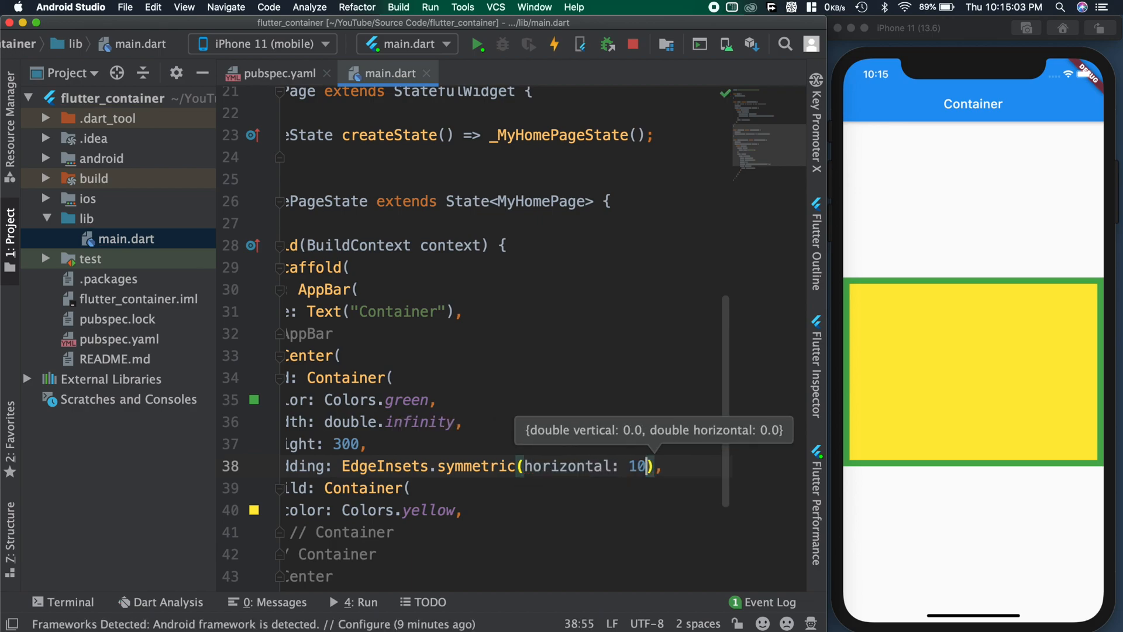
{"action": "left_click", "coordinate": [555, 44]}
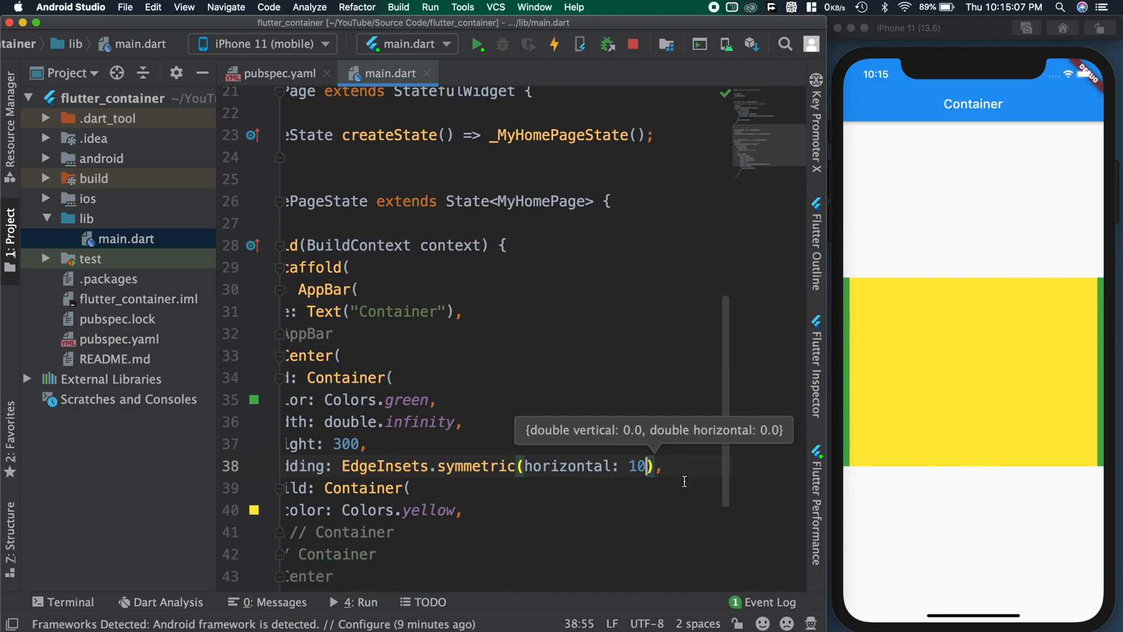
{"action": "type", "text": "vertic"}
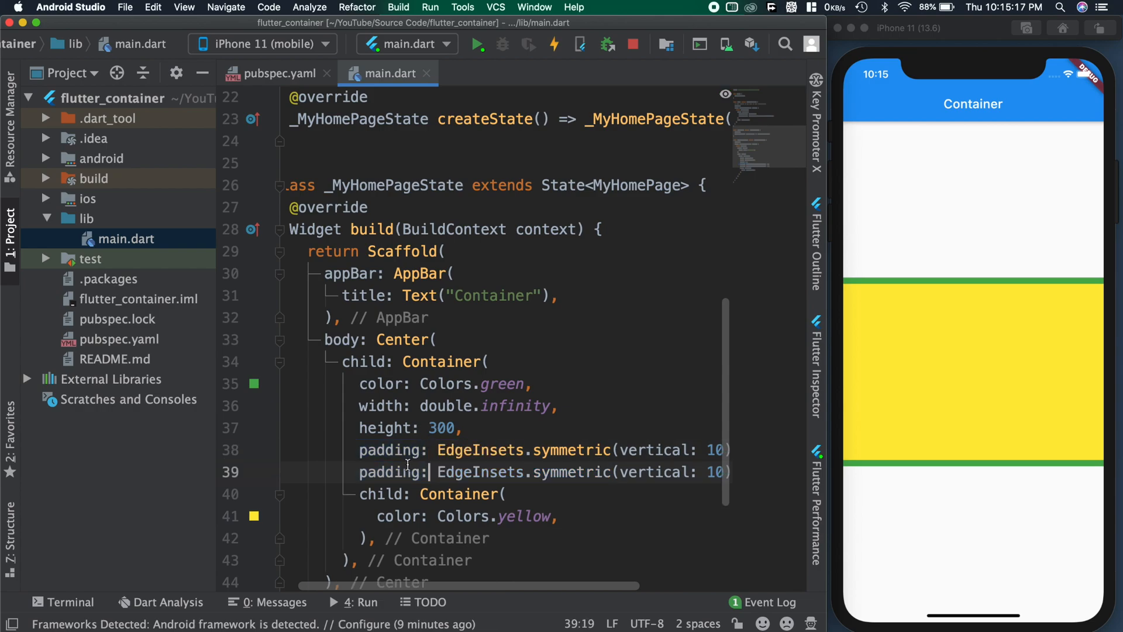
Step: Turn the duplicated line into margin: EdgeInsets with 10 and reload to show the inset frame
{"action": "type", "text": "margin"}
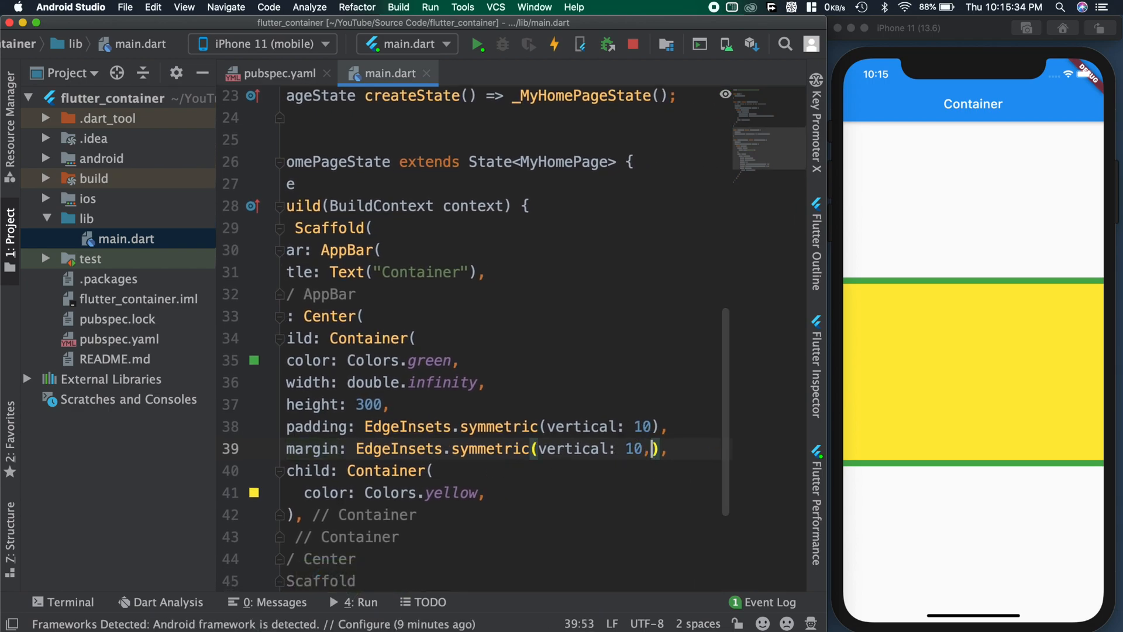
{"action": "type", "text": "horizontal: 10"}
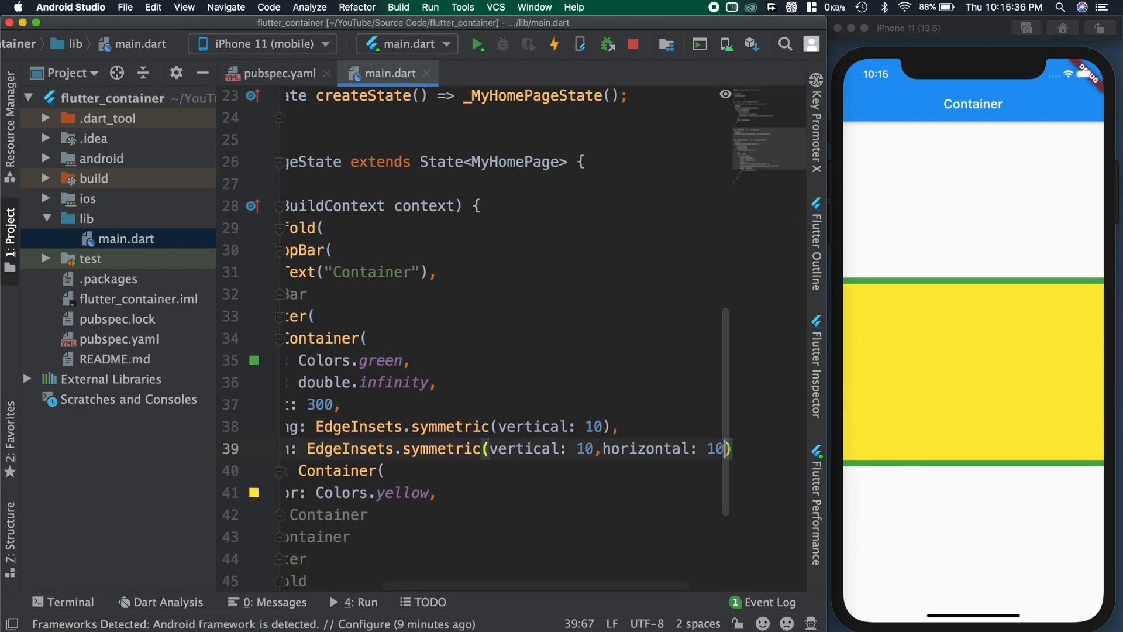
{"action": "left_click", "coordinate": [555, 44]}
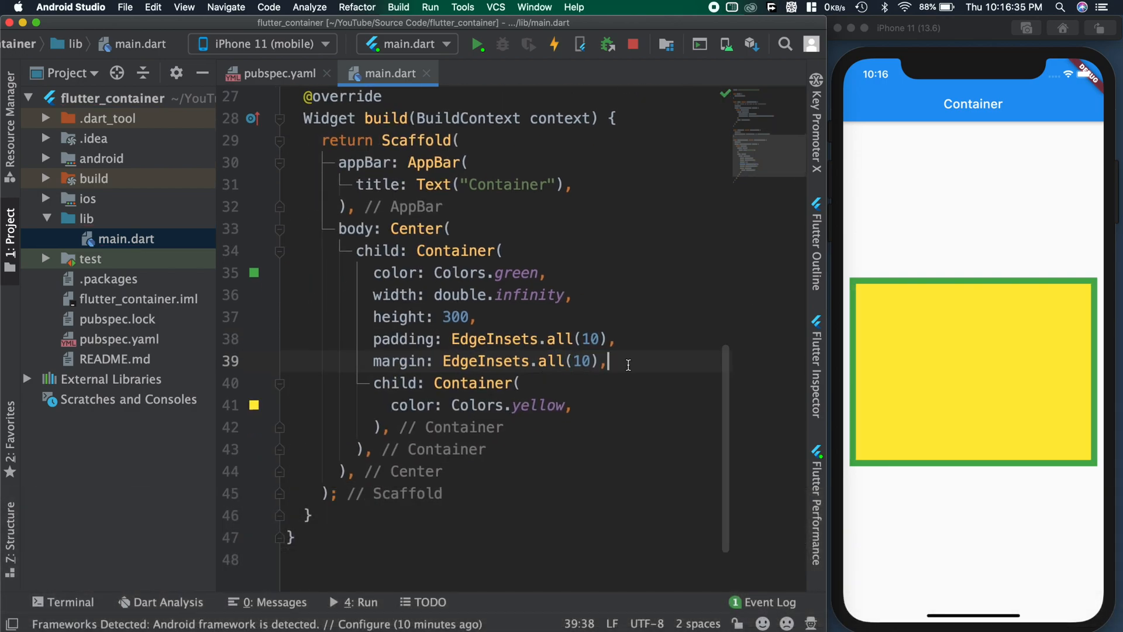
{"action": "key", "text": "Enter"}
{"action": "type", "text": "decoration: ,"}
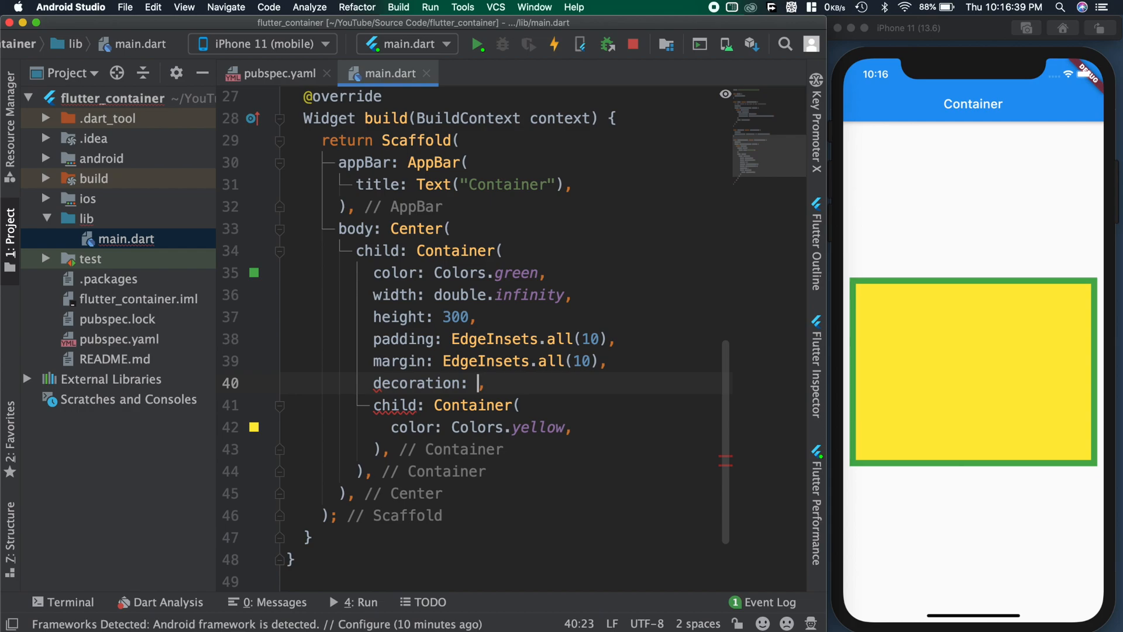
Step: Add decoration: BoxDecoration(shape: BoxShape.circle) to the outer Container
{"action": "type", "text": "Box"}
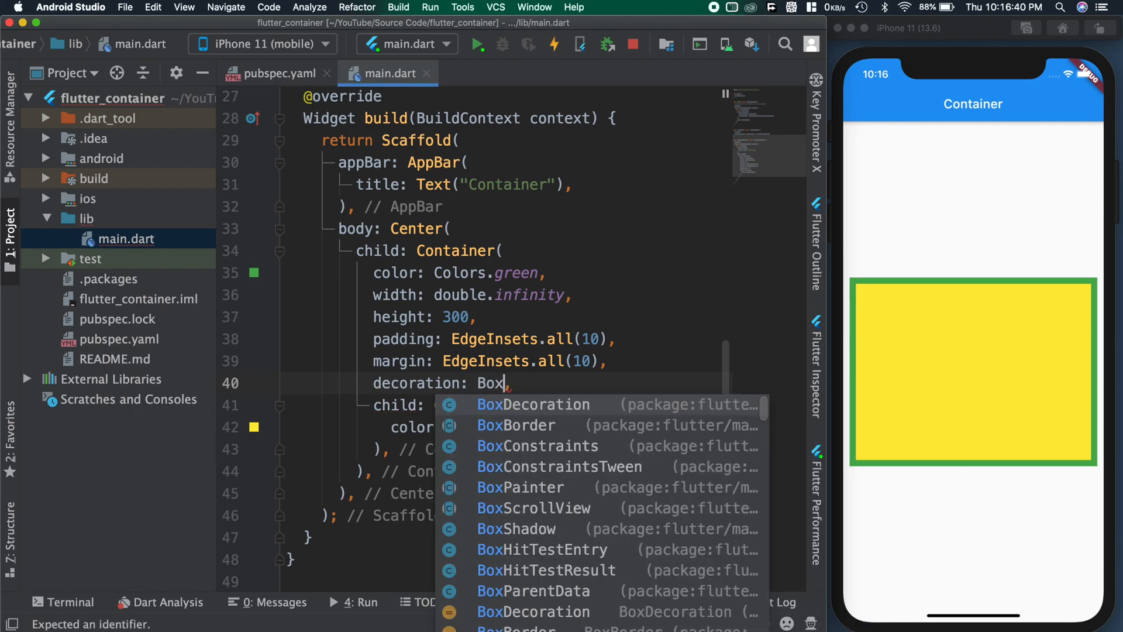
{"action": "left_click", "coordinate": [533, 404]}
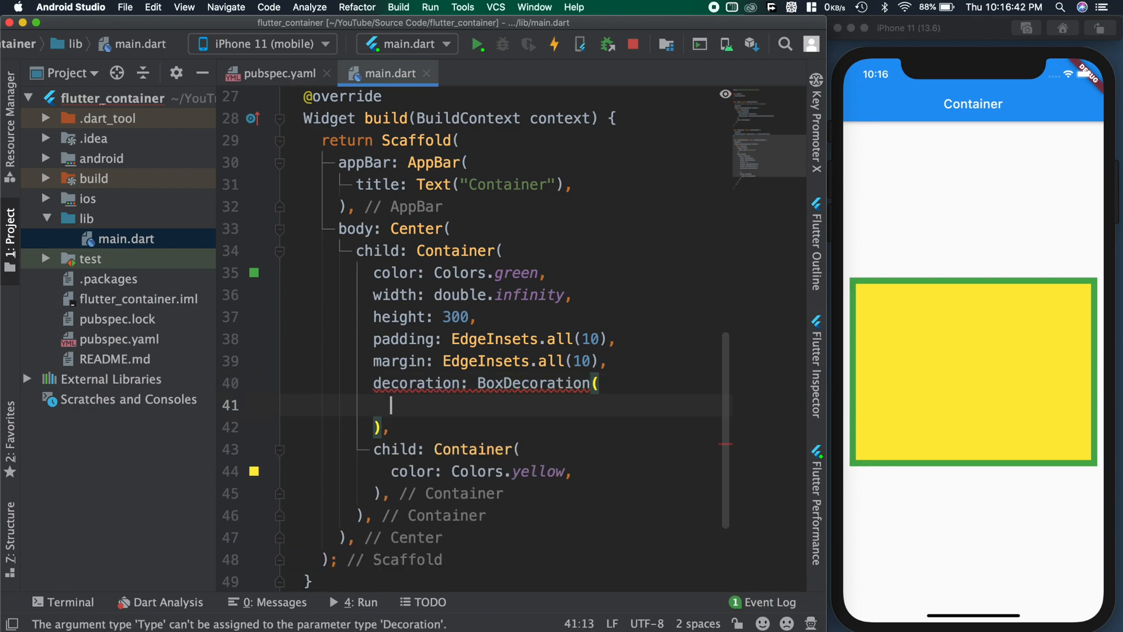
{"action": "type", "text": "shape: B"}
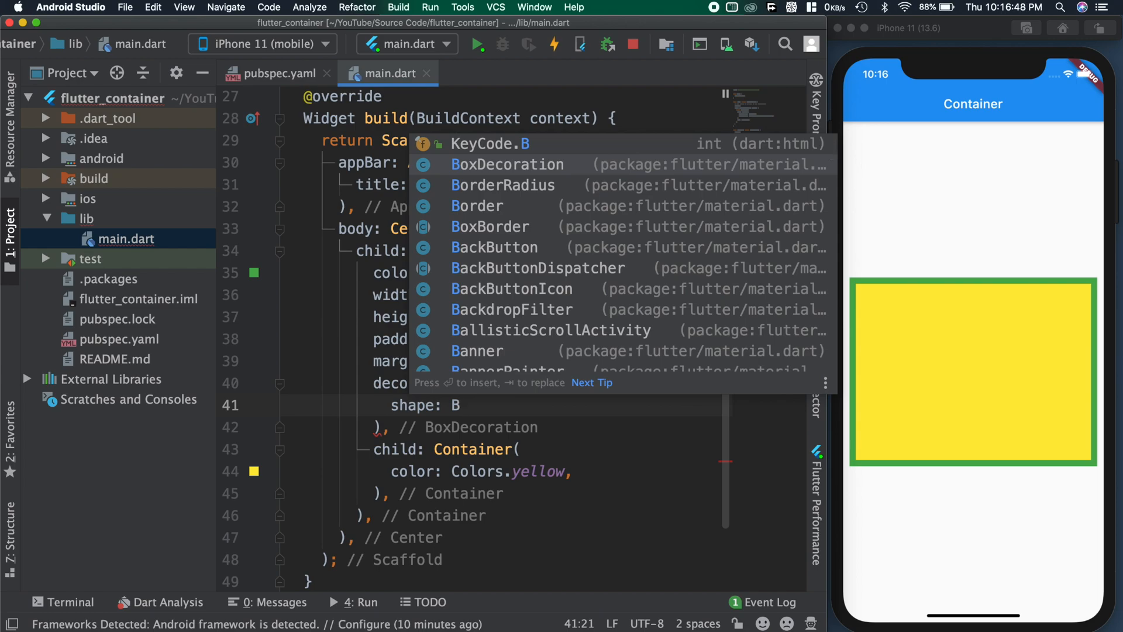
{"action": "key", "text": "Escape"}
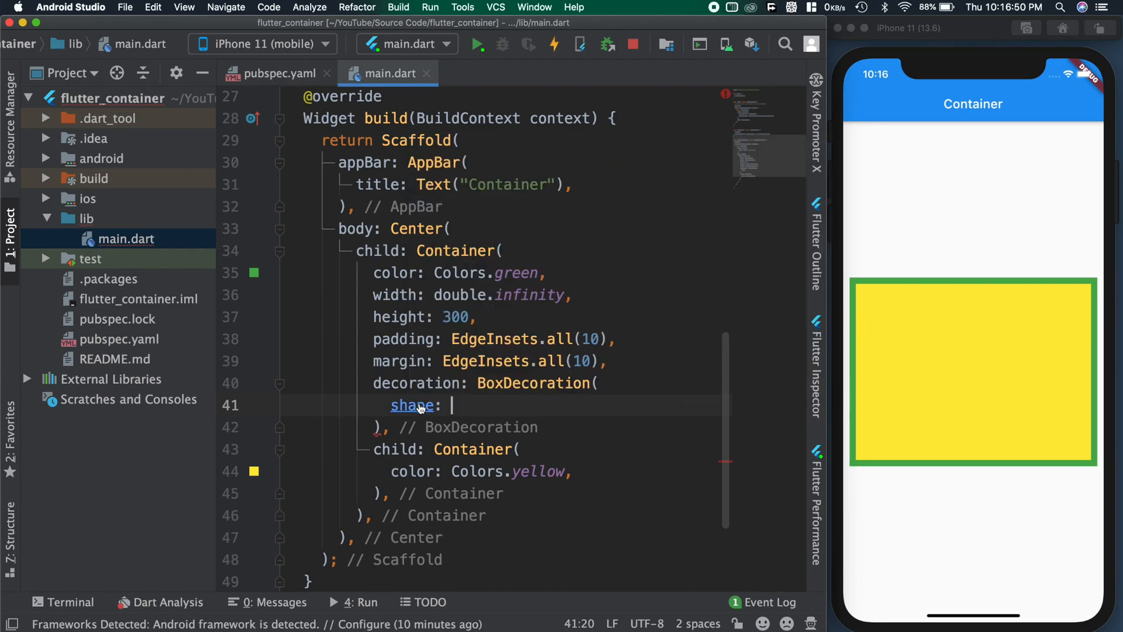
{"action": "mouse_move", "coordinate": [412, 405]}
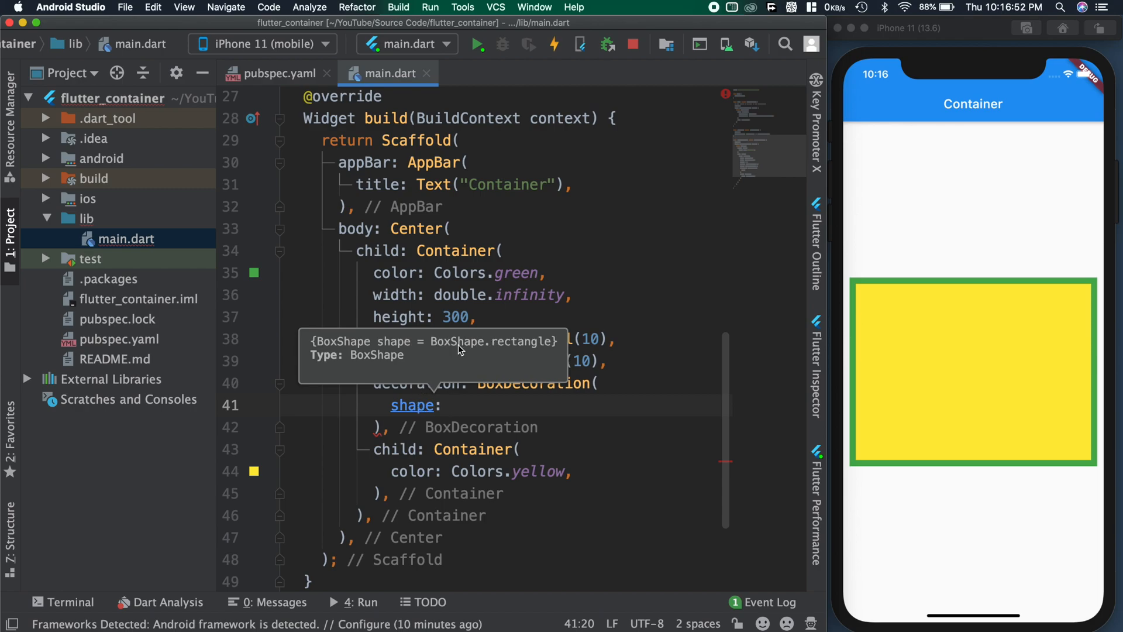
{"action": "type", "text": "Bo"}
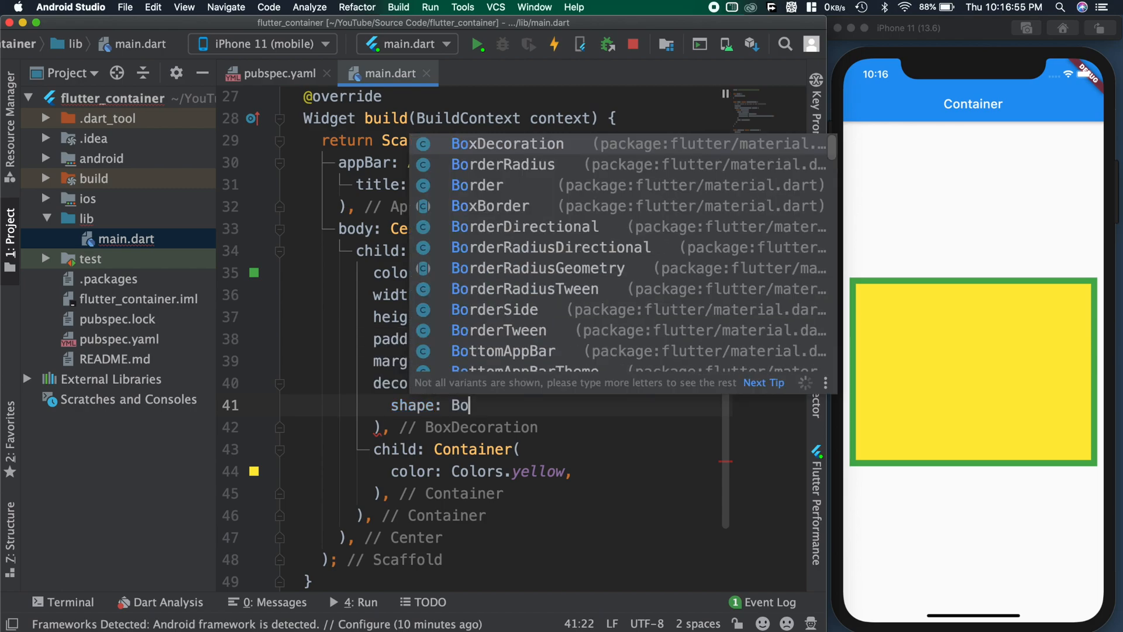
{"action": "type", "text": "xShape.circle"}
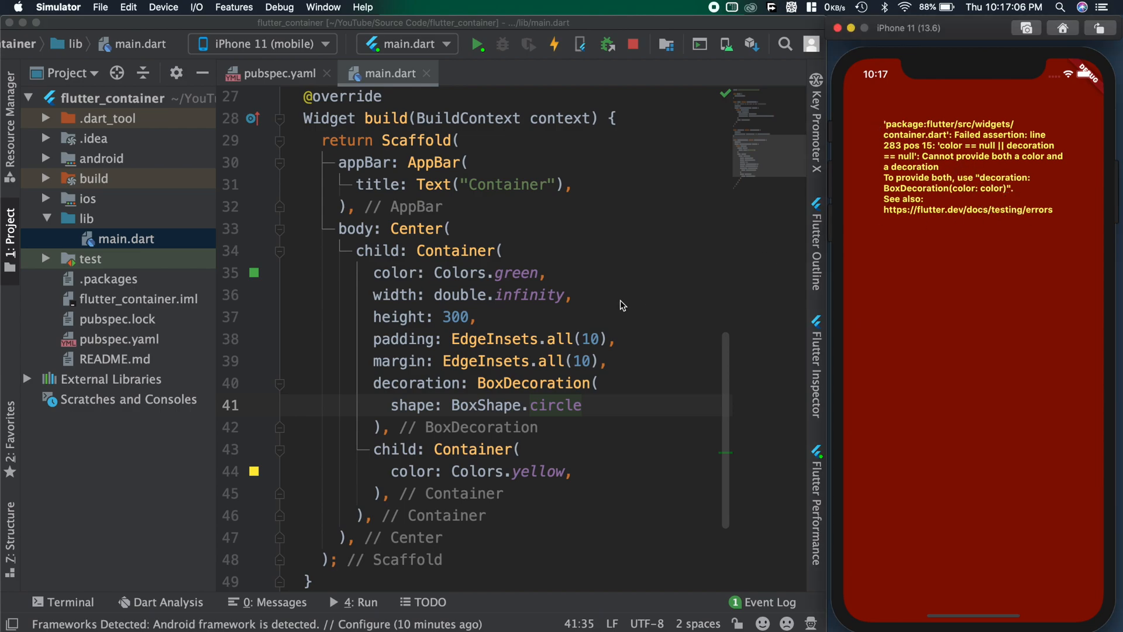
{"action": "mouse_move", "coordinate": [377, 386]}
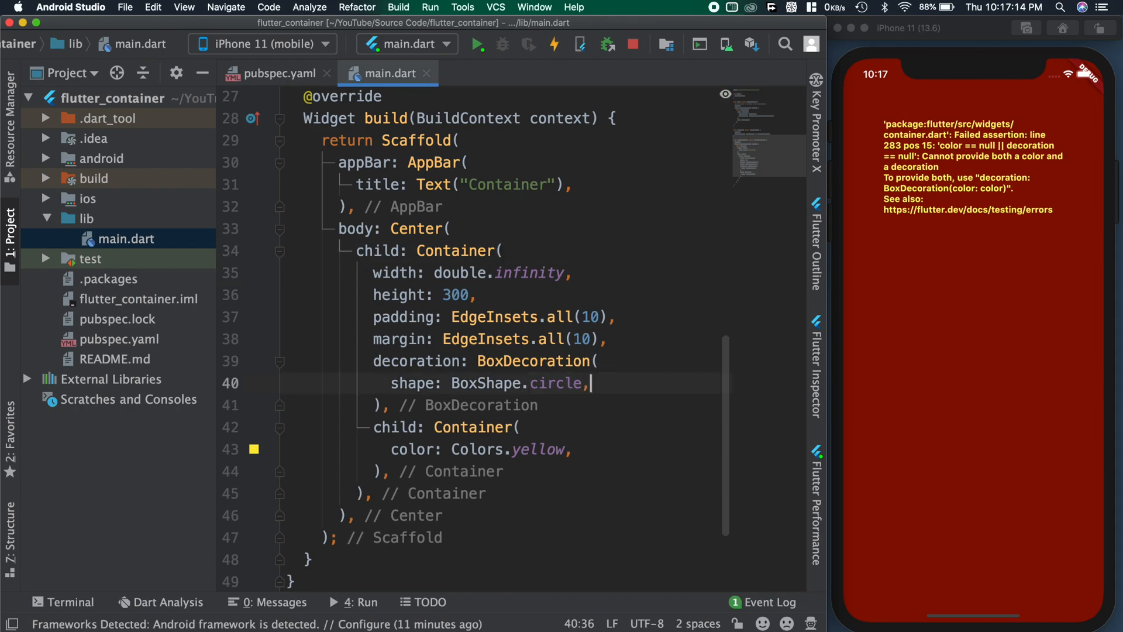
Step: Move color: Colors.green into BoxDecoration, reload, and comment out the yellow child Container
{"action": "type", "text": "color: Colors.green,"}
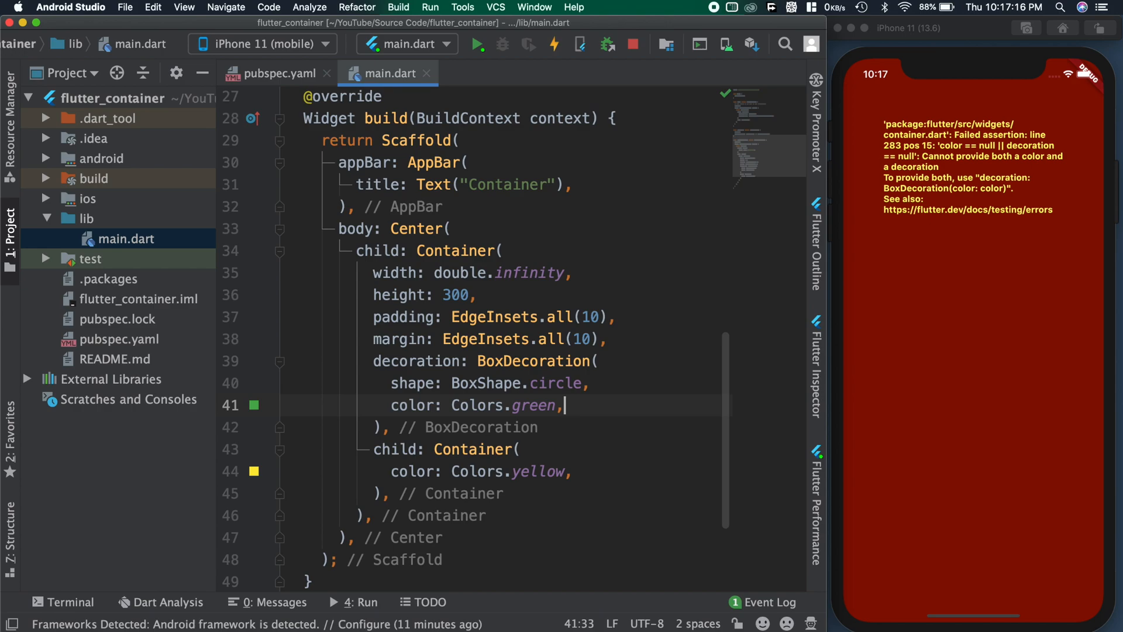
{"action": "left_click", "coordinate": [554, 45]}
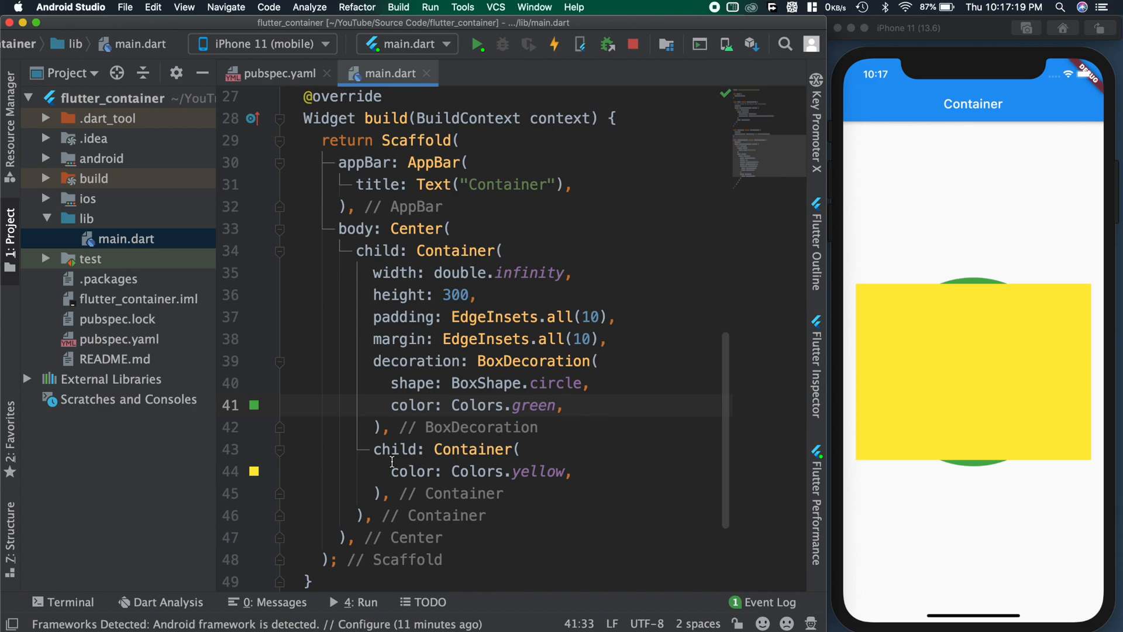
{"action": "left_click_drag", "start_coordinate": [372, 449], "coordinate": [411, 493]}
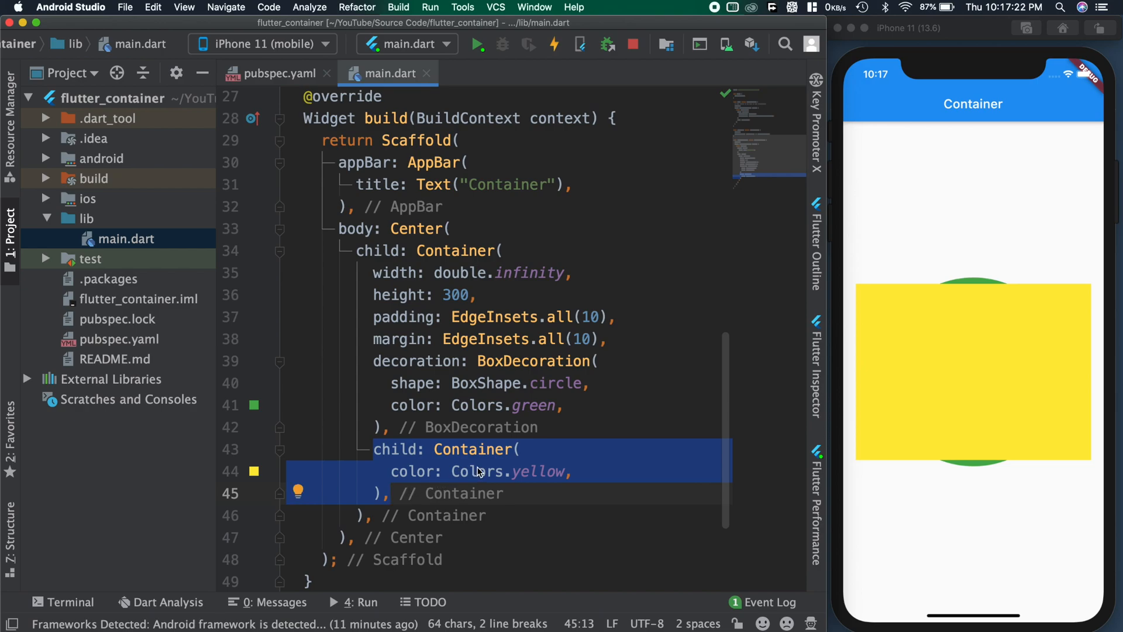
{"action": "key", "text": "Cmd+/"}
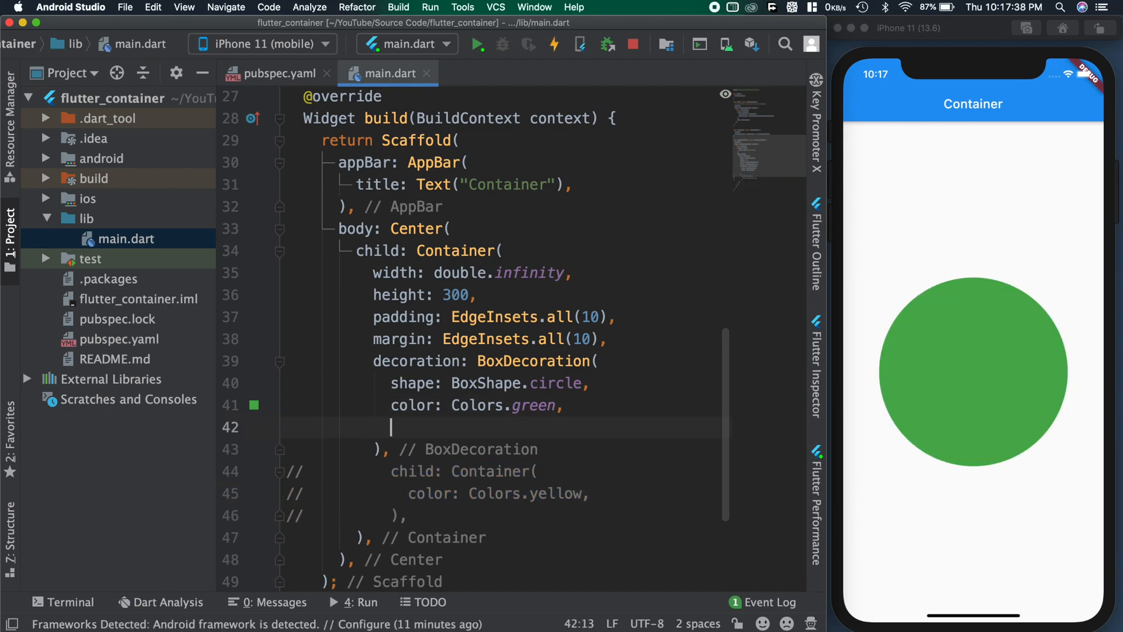
Step: Add border: Border.all(width: 10, color: Colors.red), then change it to Border.symmetric(vertical: ...)
{"action": "type", "text": "border: B"}
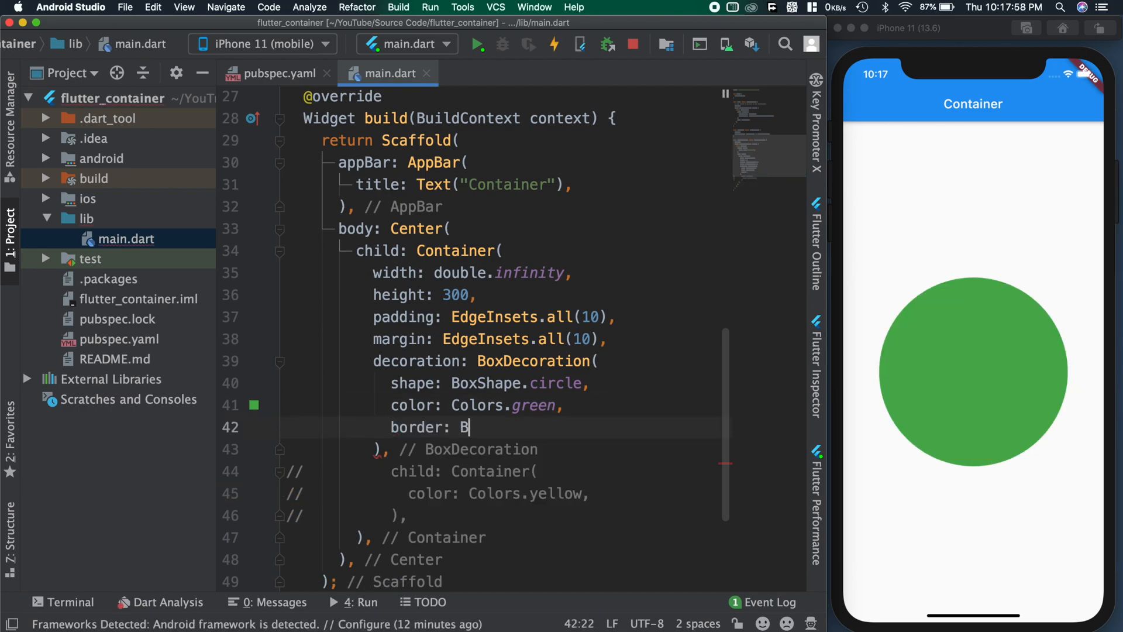
{"action": "type", "text": "order."}
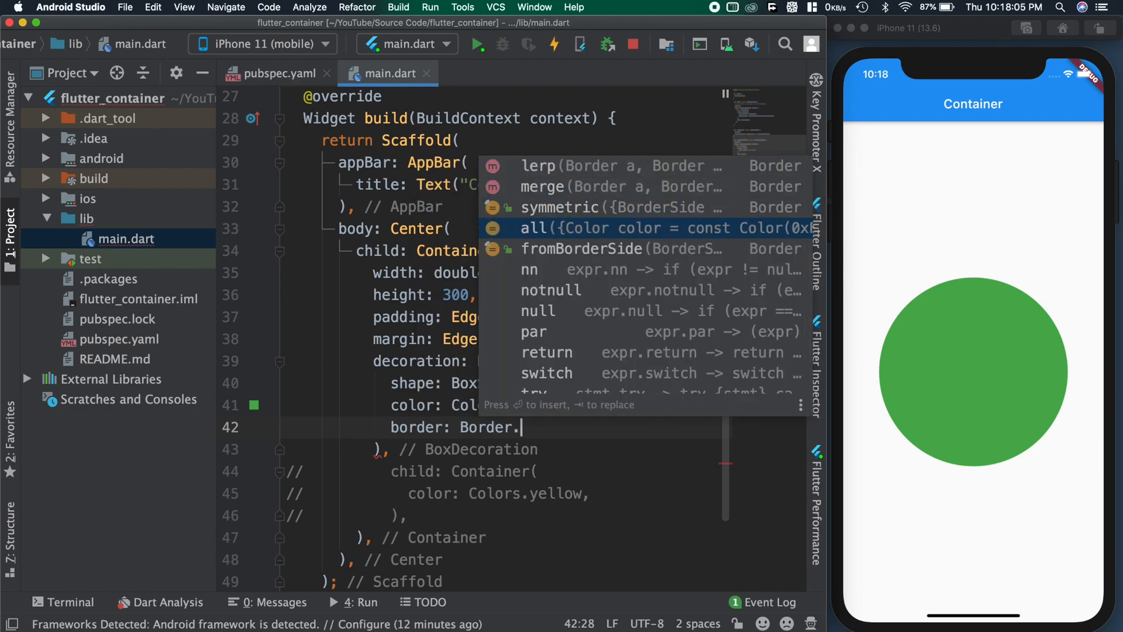
{"action": "type", "text": "all(width: 10,color: C"}
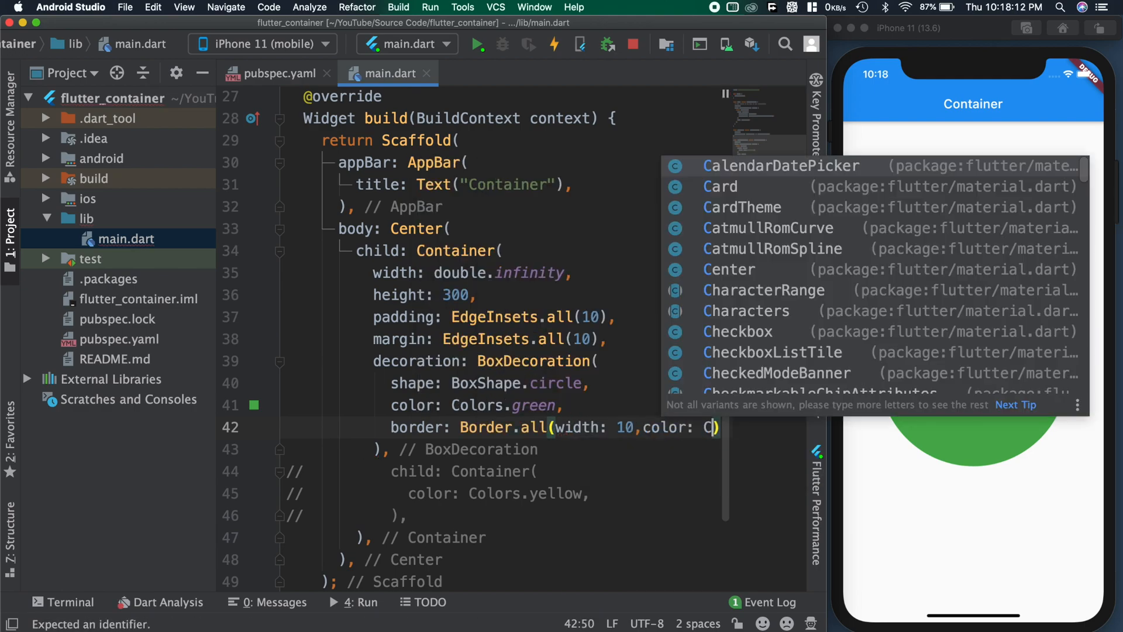
{"action": "type", "text": "olors.red"}
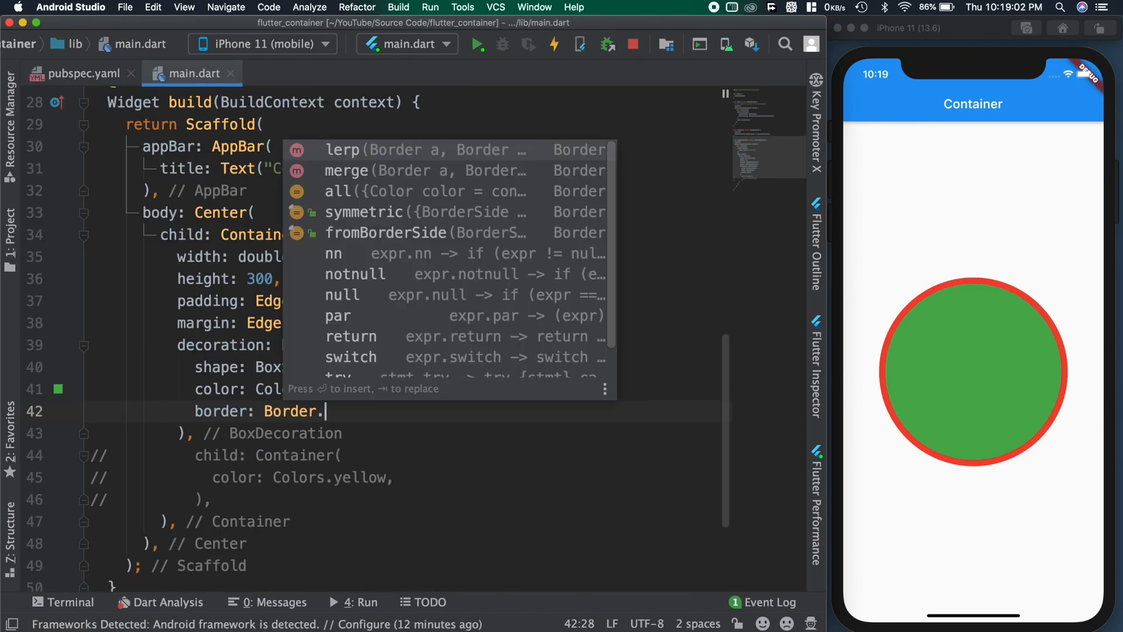
{"action": "type", "text": "symmetric(vertical: BorderSide(width: 10,color:"}
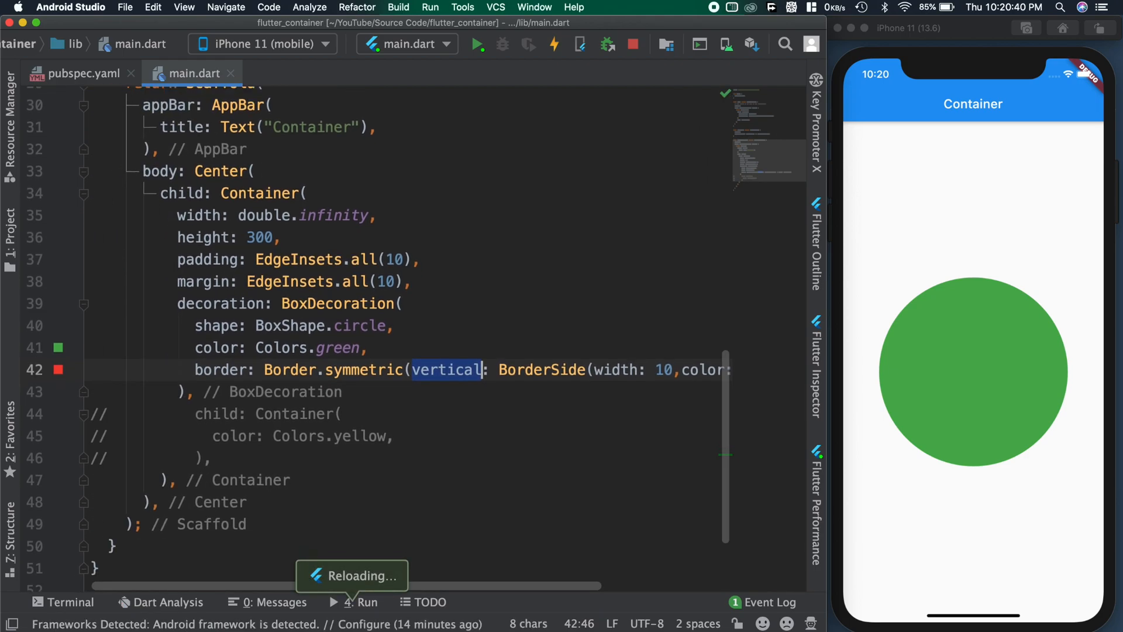
Step: Change shape to BoxShape.rectangle and restore Border.all(width: 10, color: Colors.red)
{"action": "type", "text": "re"}
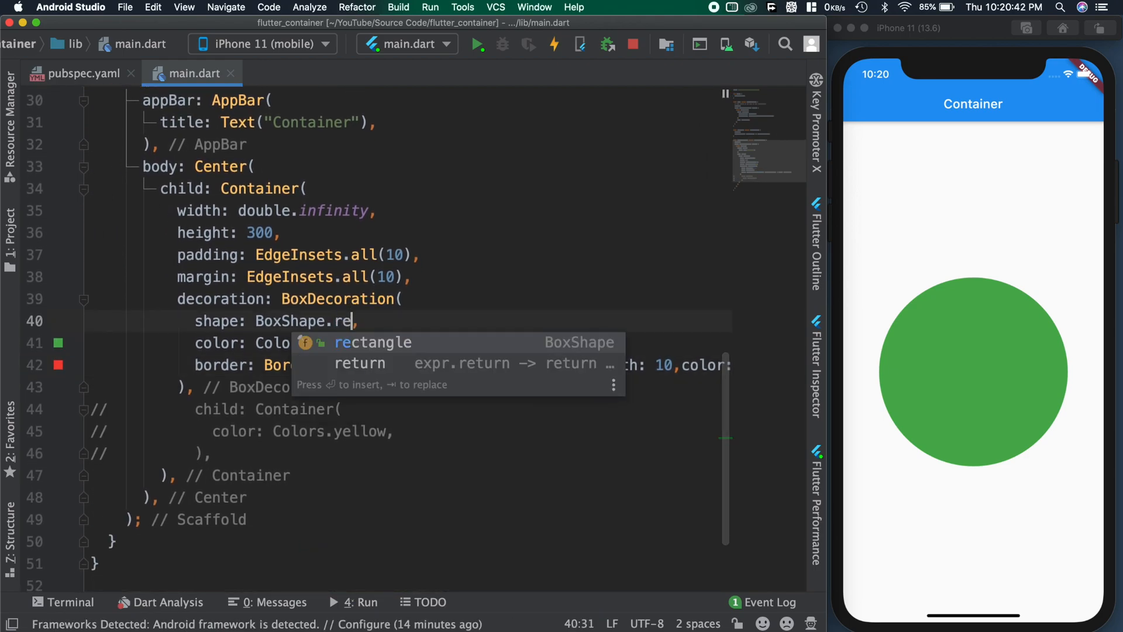
{"action": "key", "text": "Tab"}
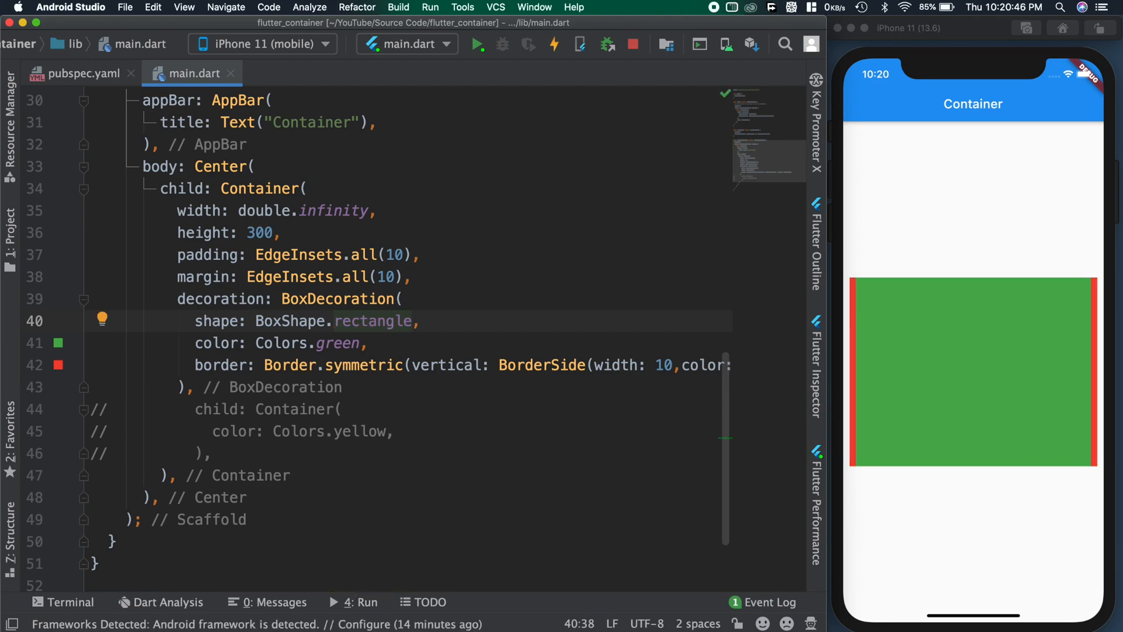
{"action": "double_click", "coordinate": [362, 365]}
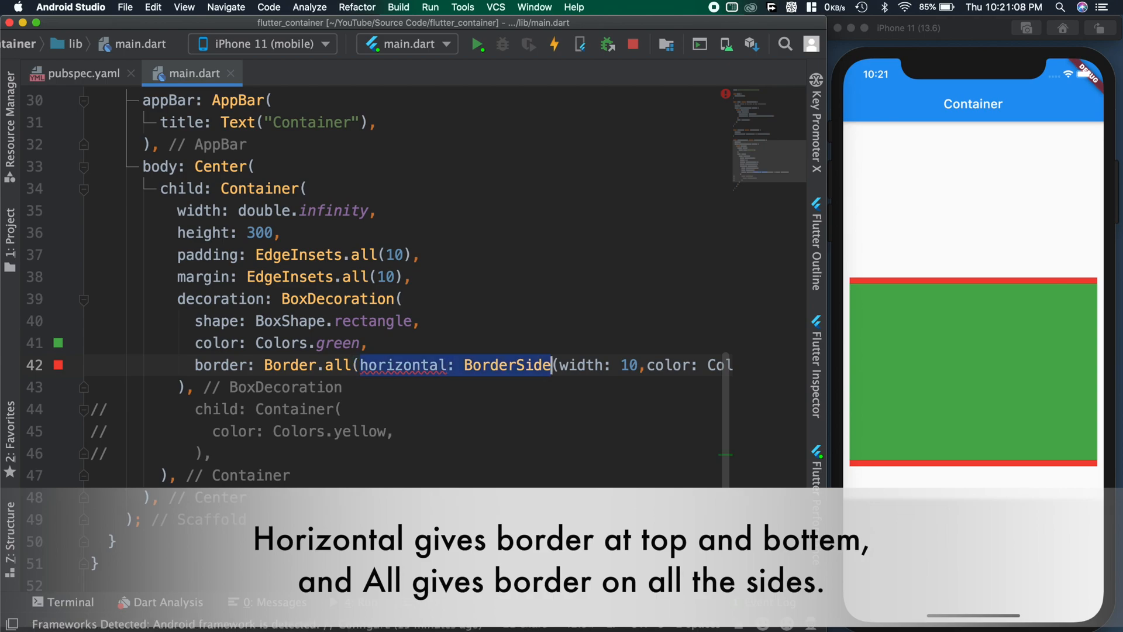
{"action": "key", "text": "Delete"}
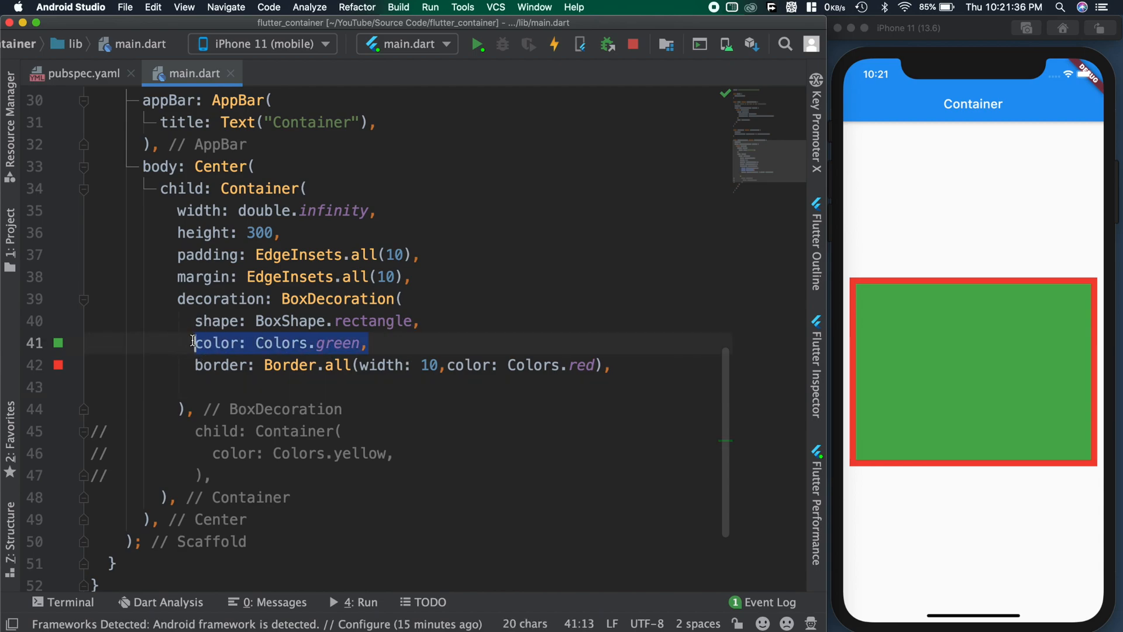
Step: Add gradient: LinearGradient(colors: [Colors.green, Colors.teal, Colors.yellow]) to the BoxDecoration and begin retyping it as Radial
{"action": "type", "text": "gradient:"}
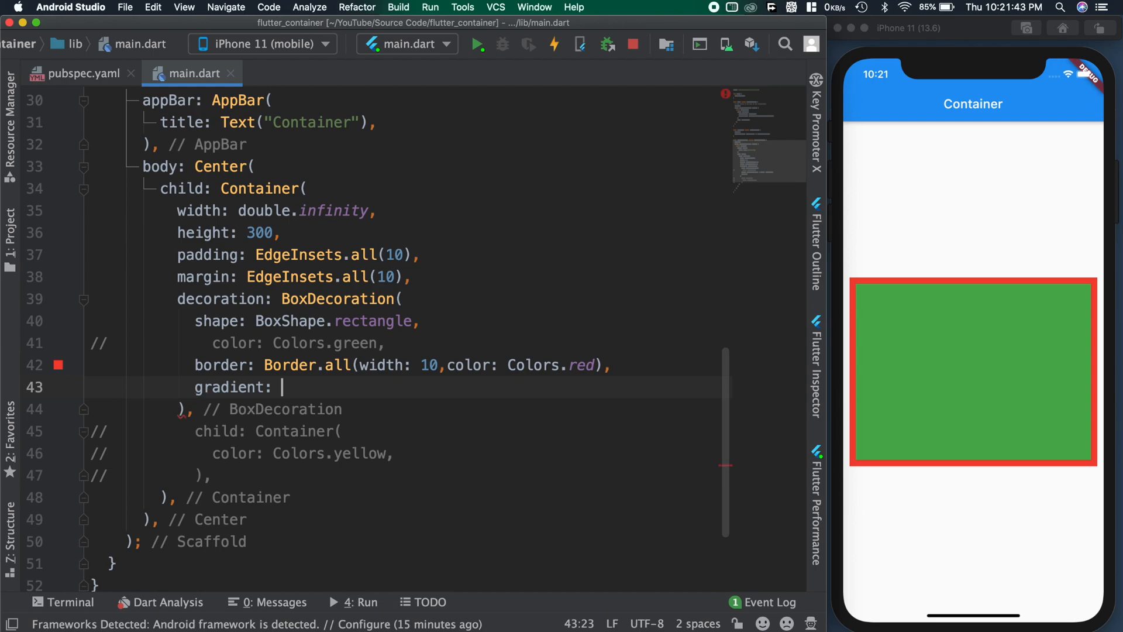
{"action": "type", "text": "LinearGradient("}
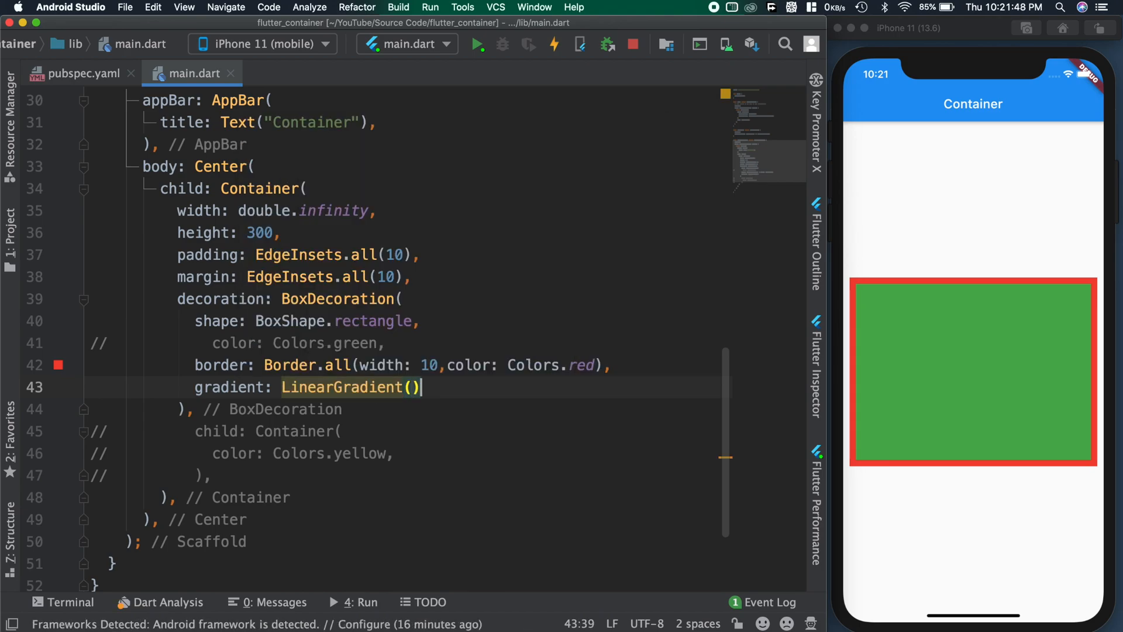
{"action": "type", "text": "colors: []"}
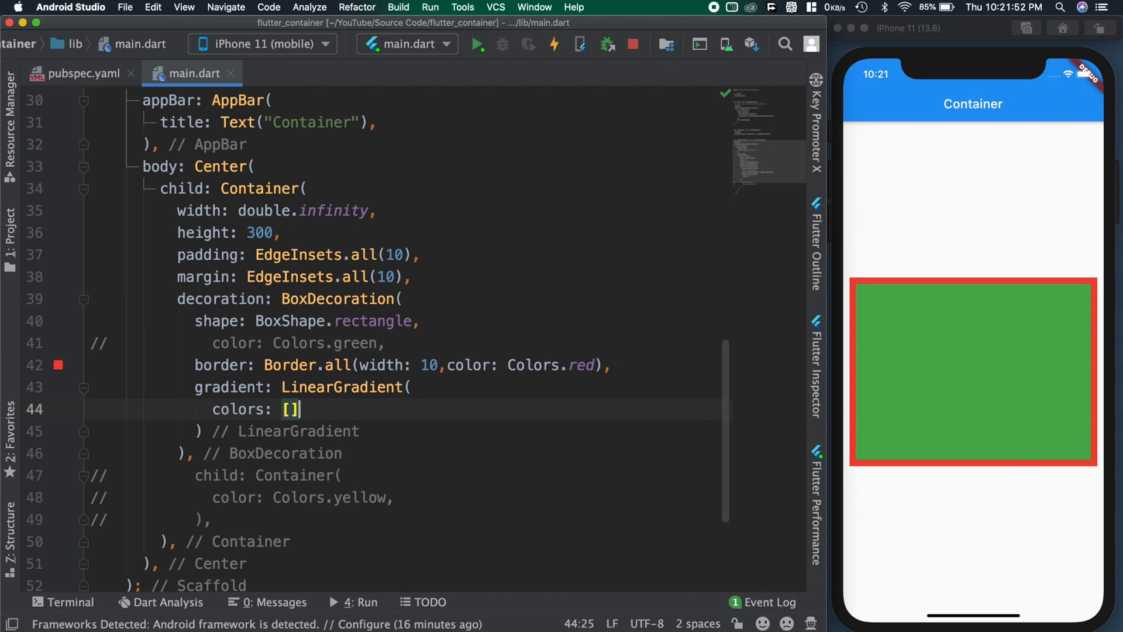
{"action": "double_click", "coordinate": [330, 343]}
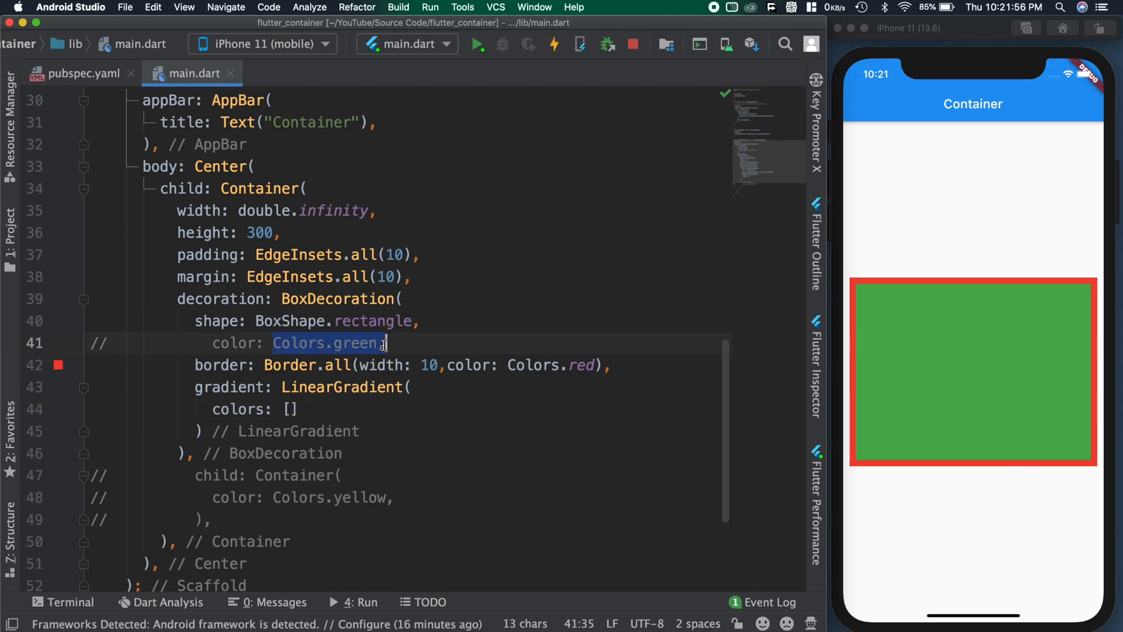
{"action": "type", "text": "Colors.green,Colors."}
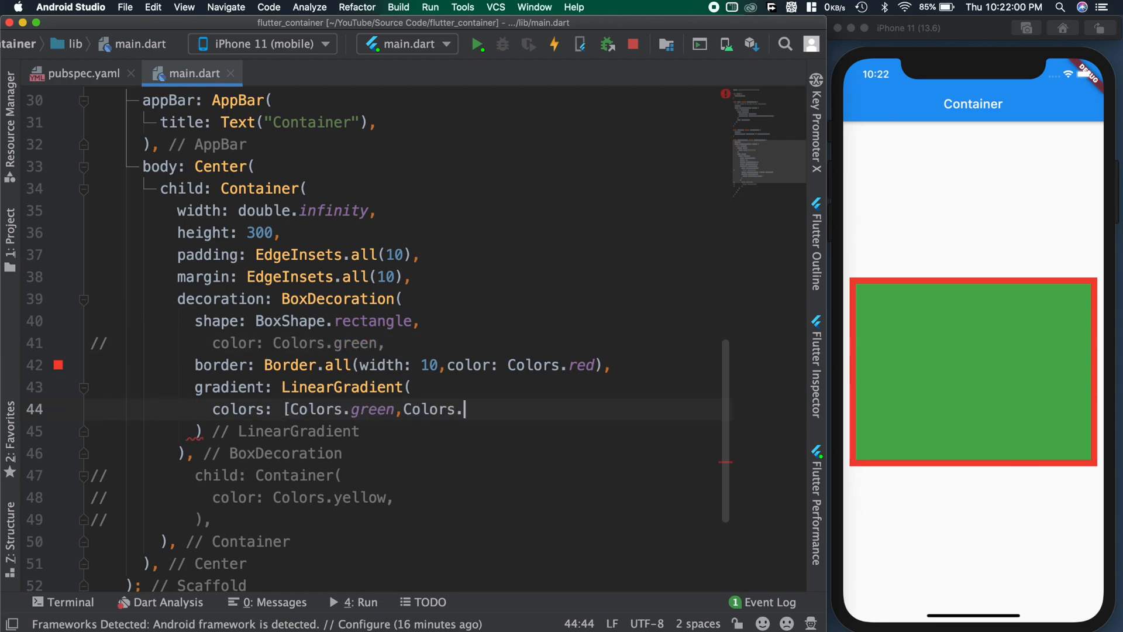
{"action": "type", "text": "teal]"}
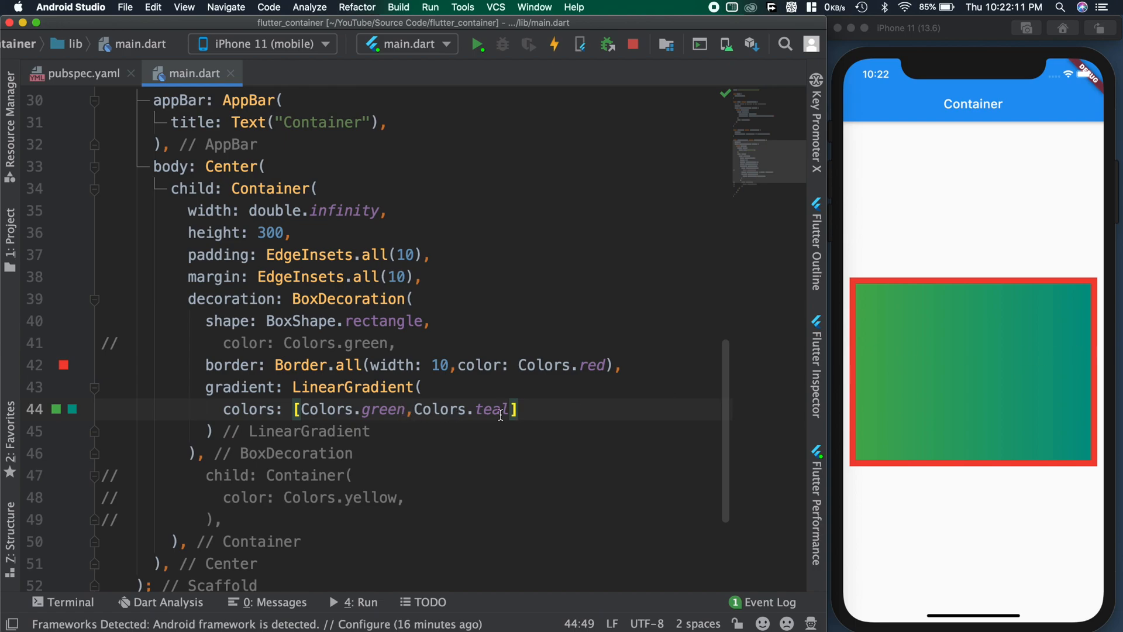
{"action": "type", "text": ",Colors.yellow"}
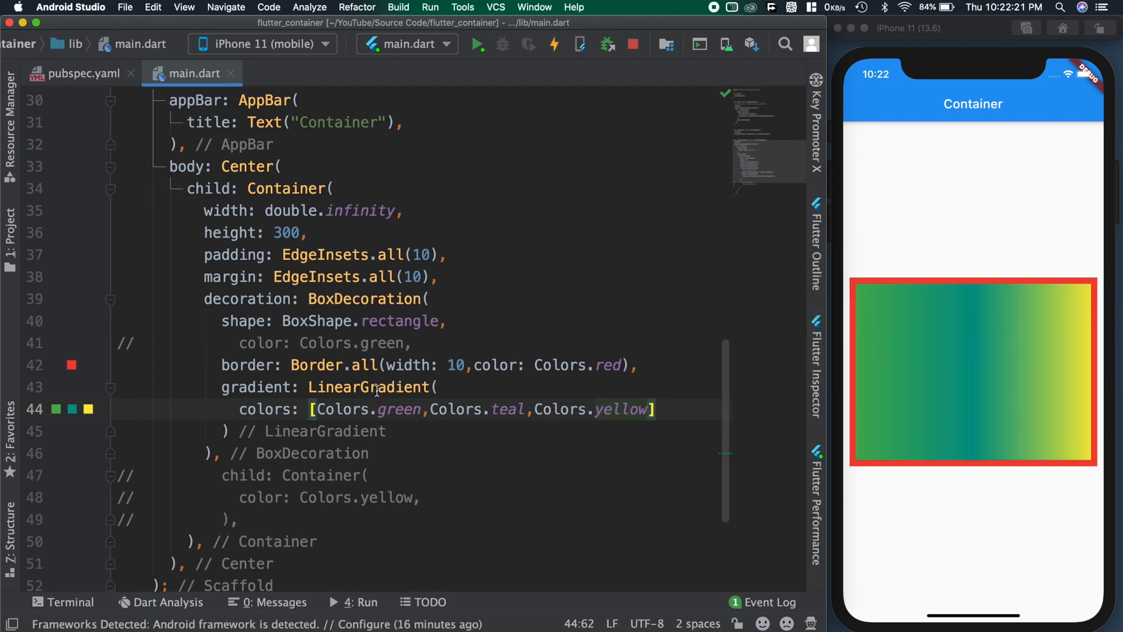
{"action": "type", "text": "R("}
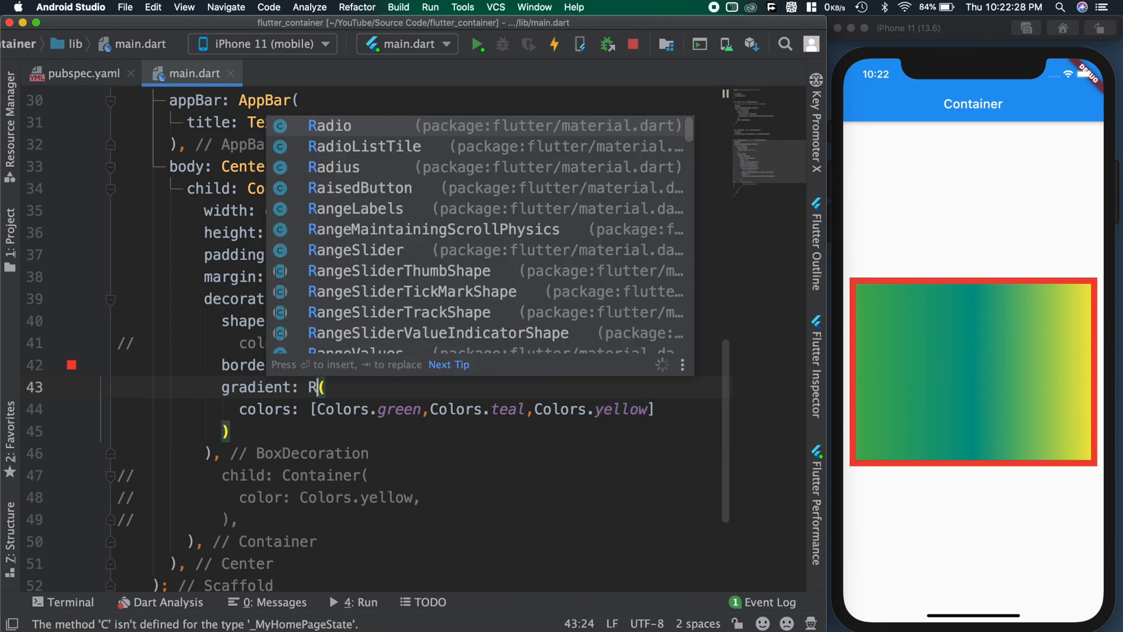
Step: Switch the gradient to RadialGradient, then leave it commented out with Colors.green restored
{"action": "type", "text": "RadialGradient"}
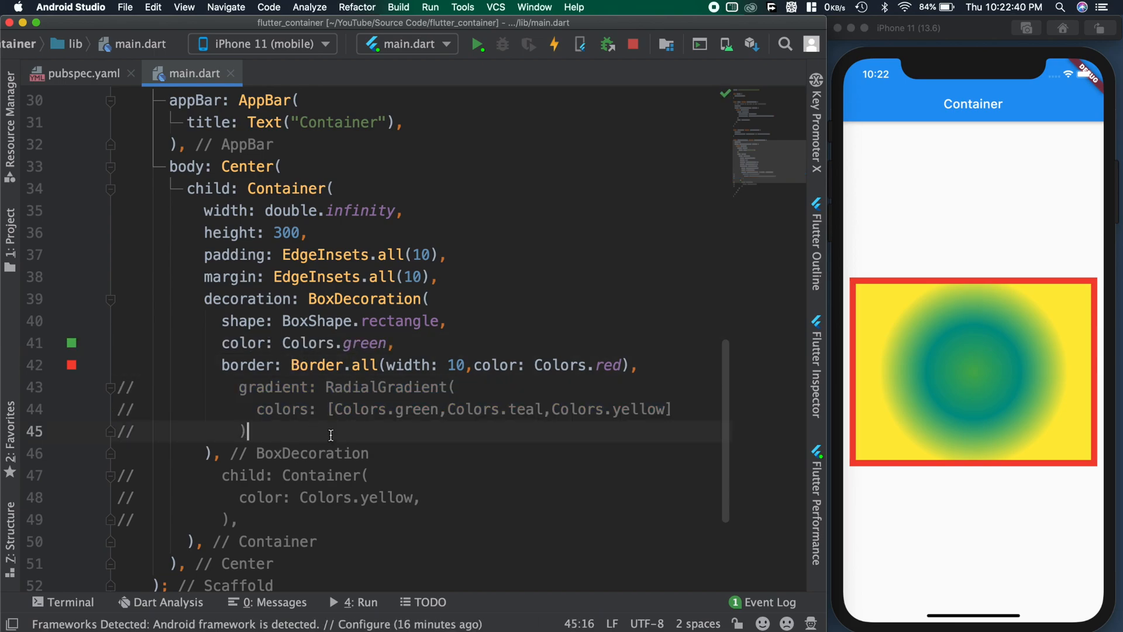
{"action": "type", "text": "image: NetworkImage"}
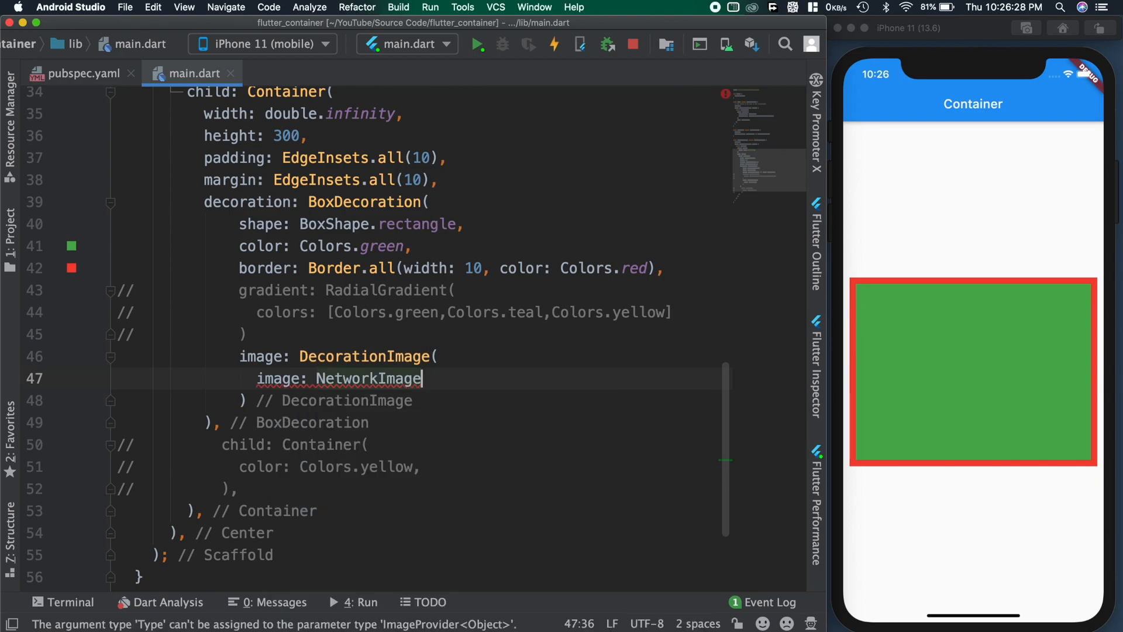
{"action": "type", "text": "(\"http://codeandroid.in/img/code_android_logo_grey_text.png\")"}
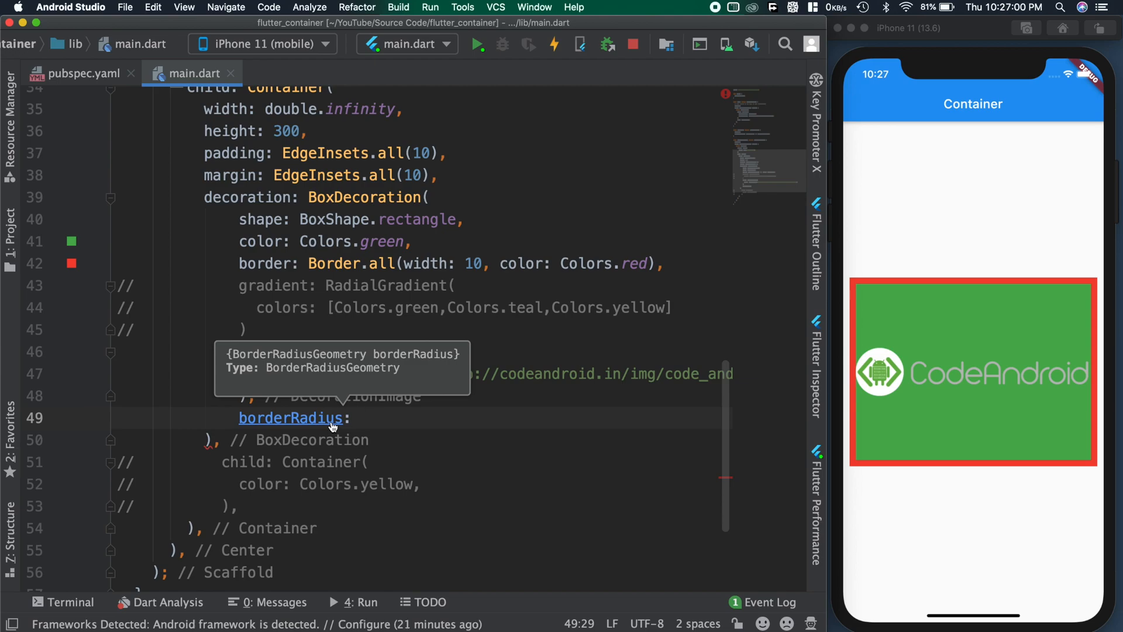
Step: Set borderRadius: BorderRadius.all(Radius.circular(10)), briefly trying BorderRadius.only before reverting to all
{"action": "type", "text": "BorderR"}
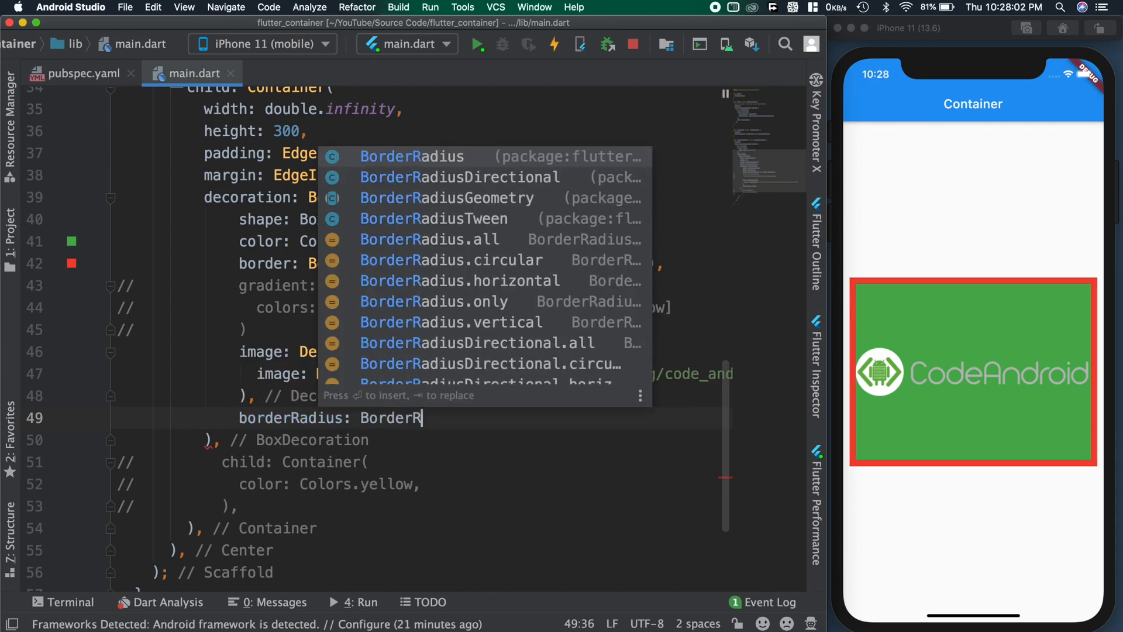
{"action": "type", "text": ".all(radius"}
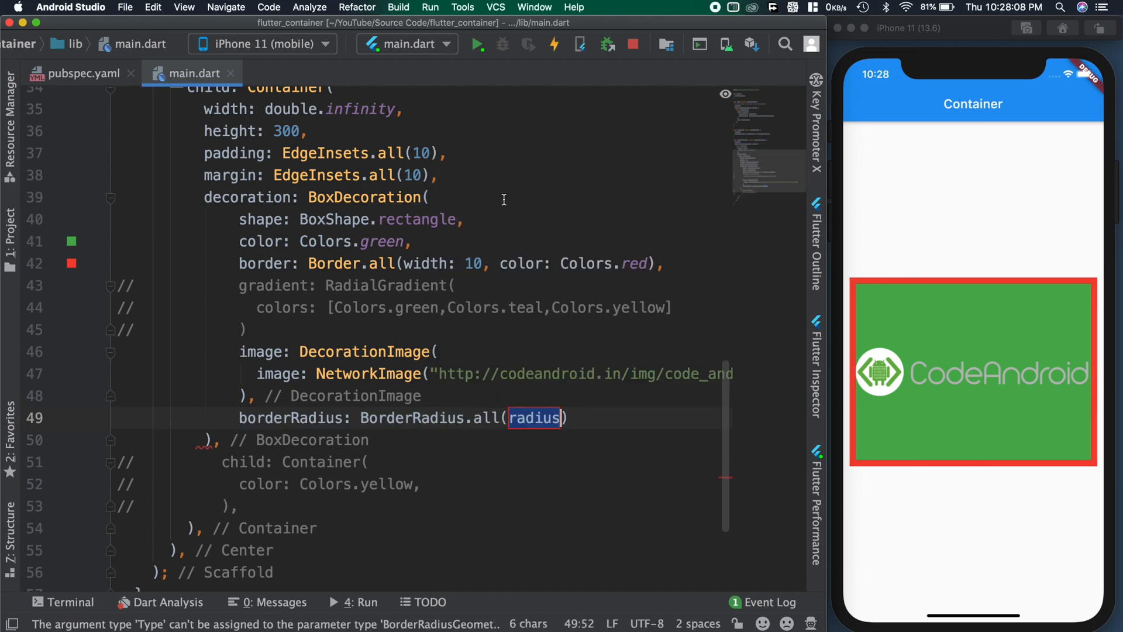
{"action": "type", "text": "Radius"}
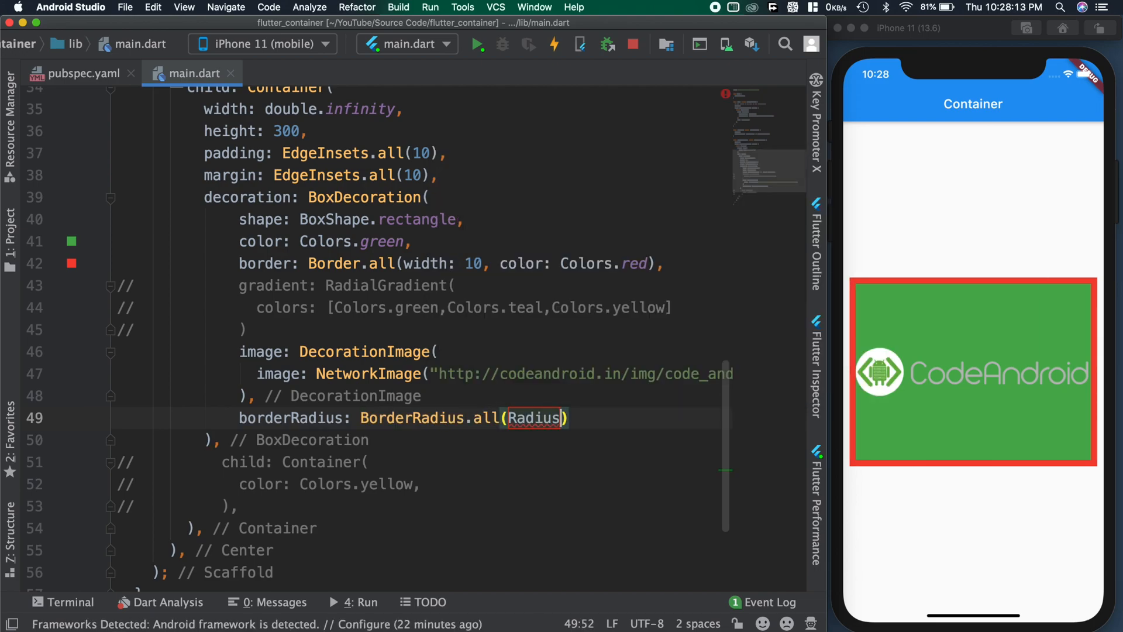
{"action": "type", "text": "Radius.circular(radius)"}
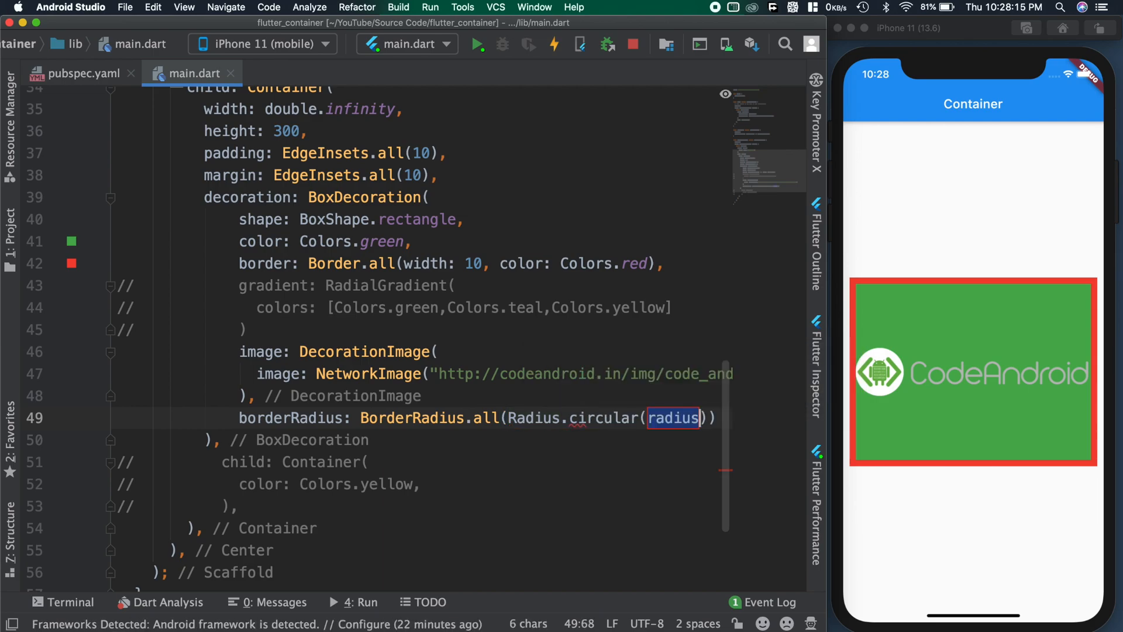
{"action": "type", "text": "10"}
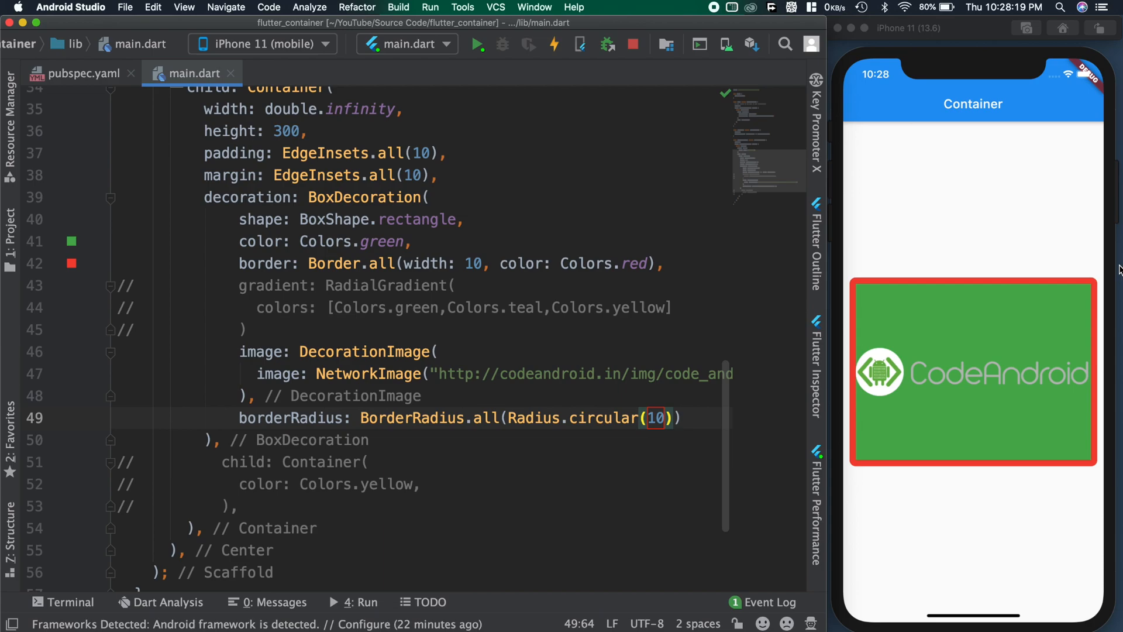
{"action": "double_click", "coordinate": [604, 418]}
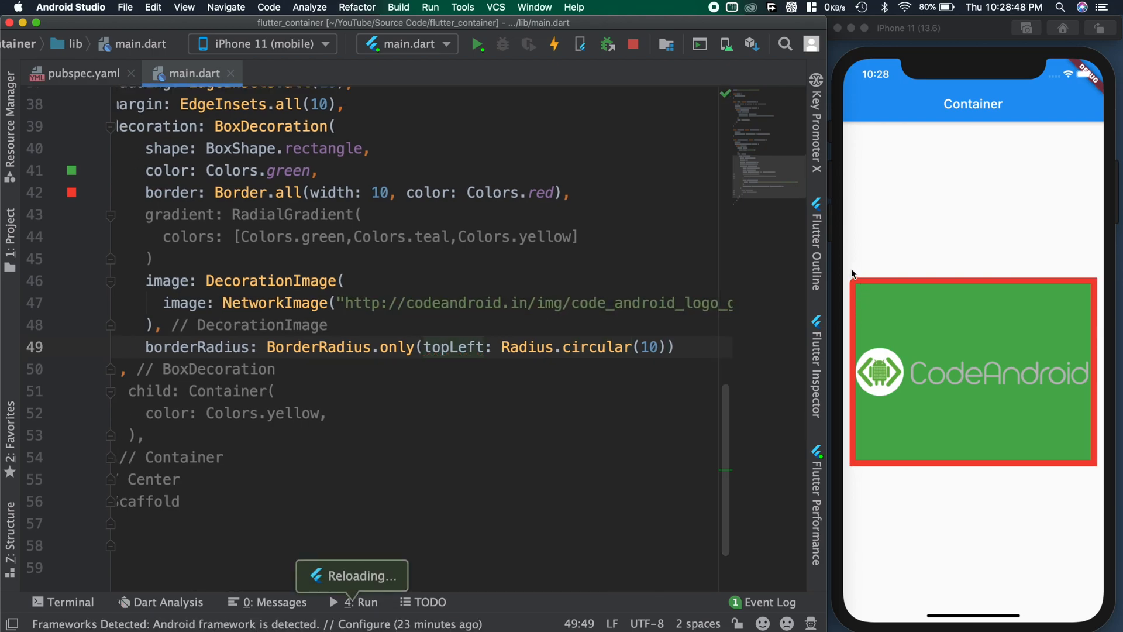
{"action": "type", "text": "all"}
{"action": "type", "text": "boxShadow:"}
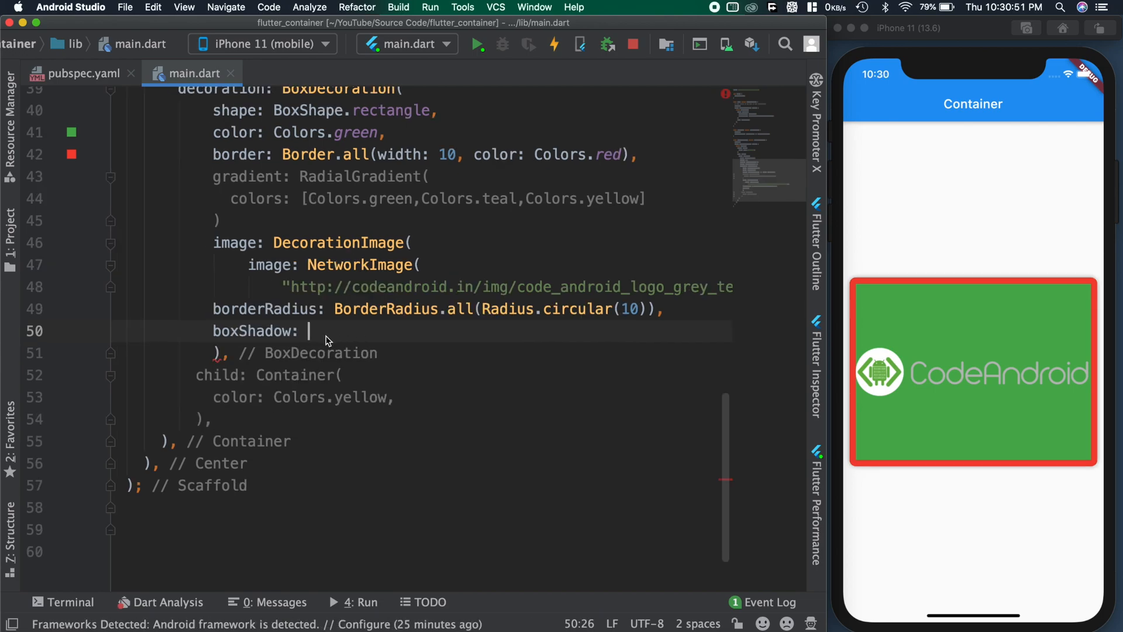
Step: Add boxShadow: [BoxShadow(color: Colors.black38, blurRadius, spreadRadius)] to the BoxDecoration
{"action": "type", "text": "[]"}
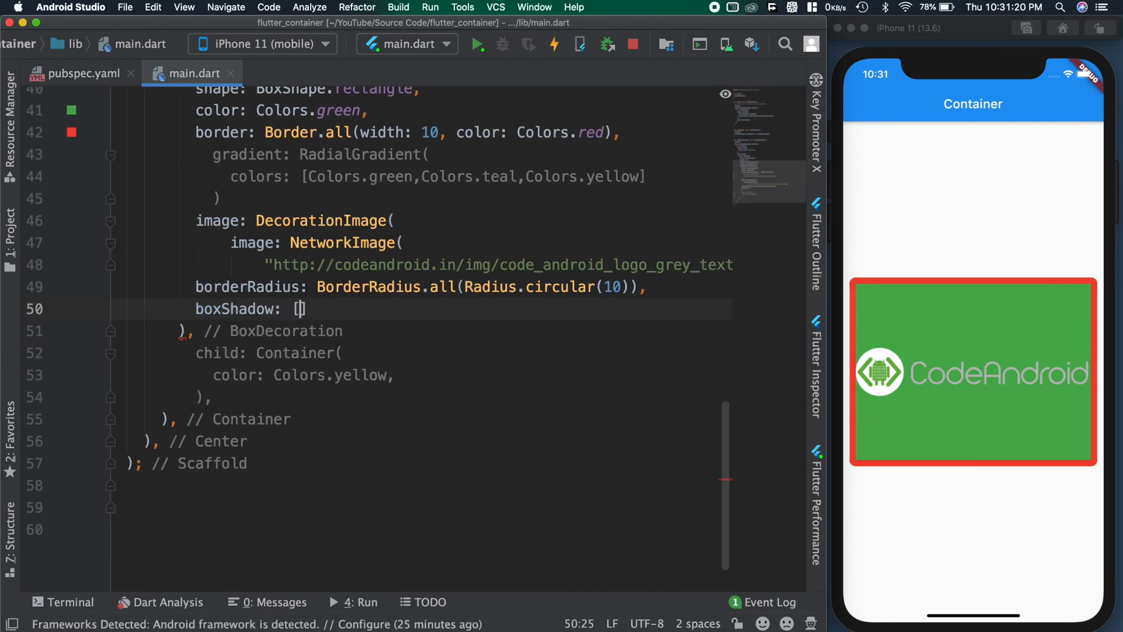
{"action": "type", "text": "],"}
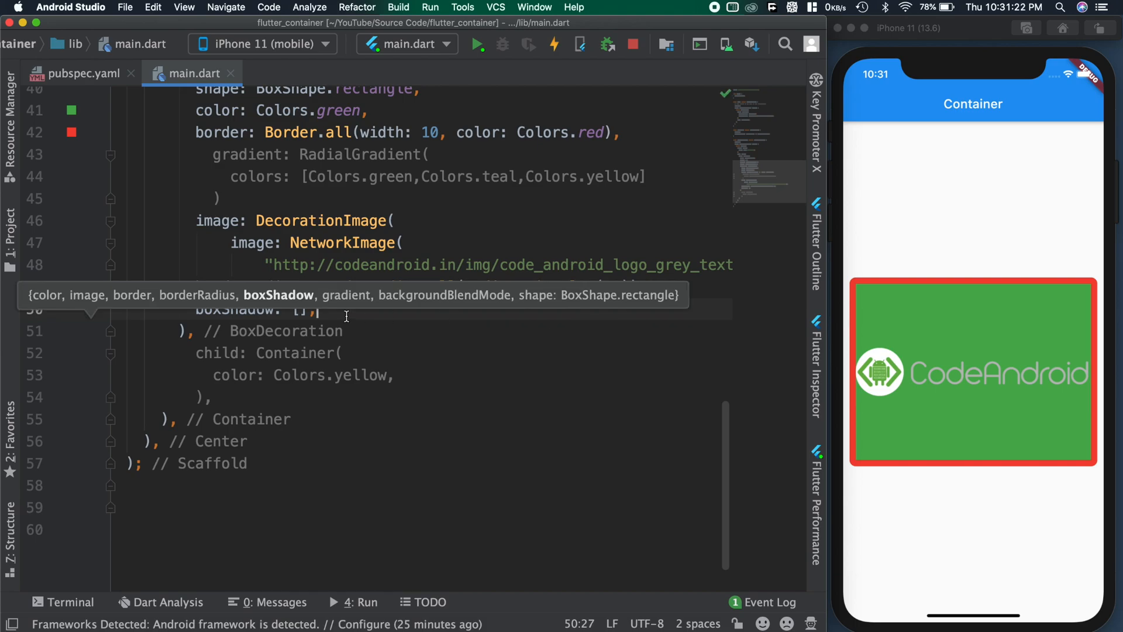
{"action": "type", "text": "Bo"}
{"action": "type", "text": "color:"}
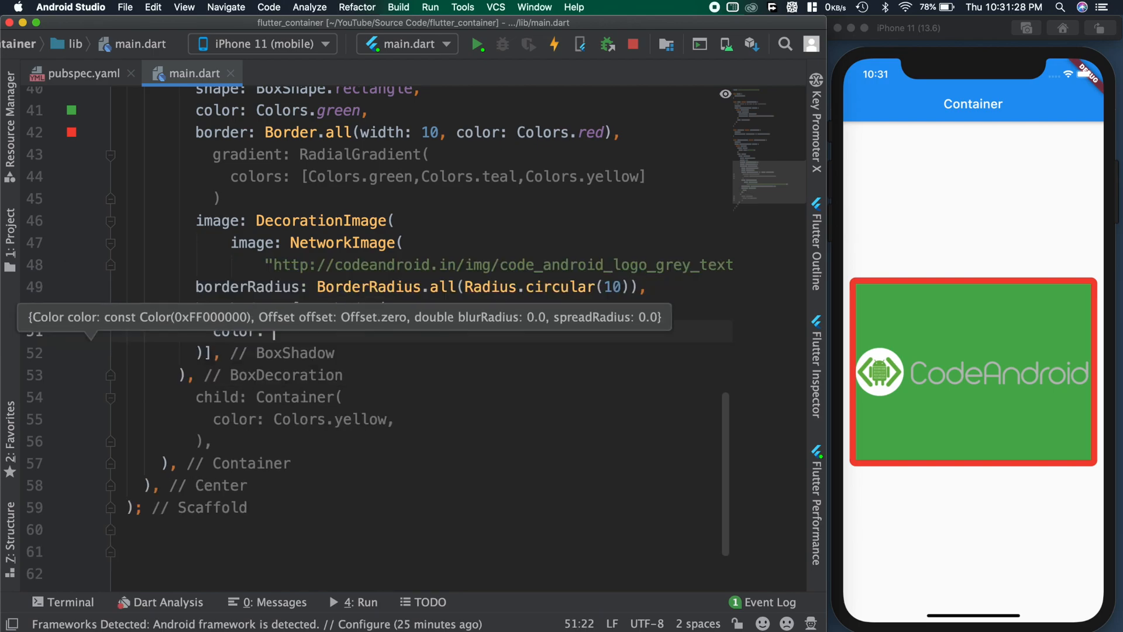
{"action": "type", "text": "black38)]"}
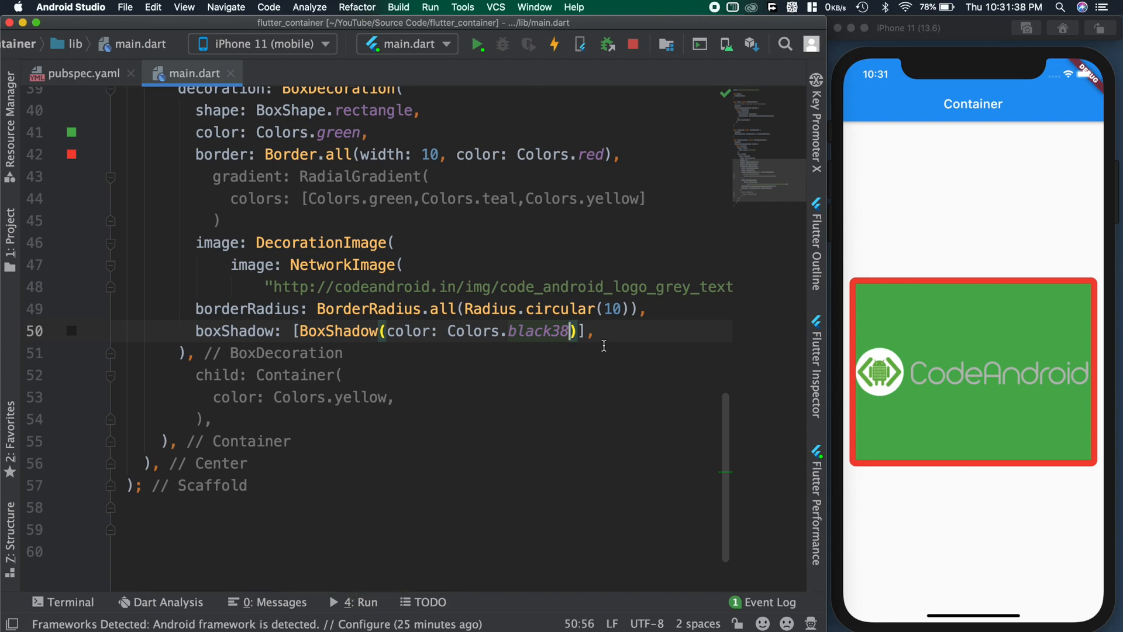
{"action": "type", "text": ",blurRadius: 10"}
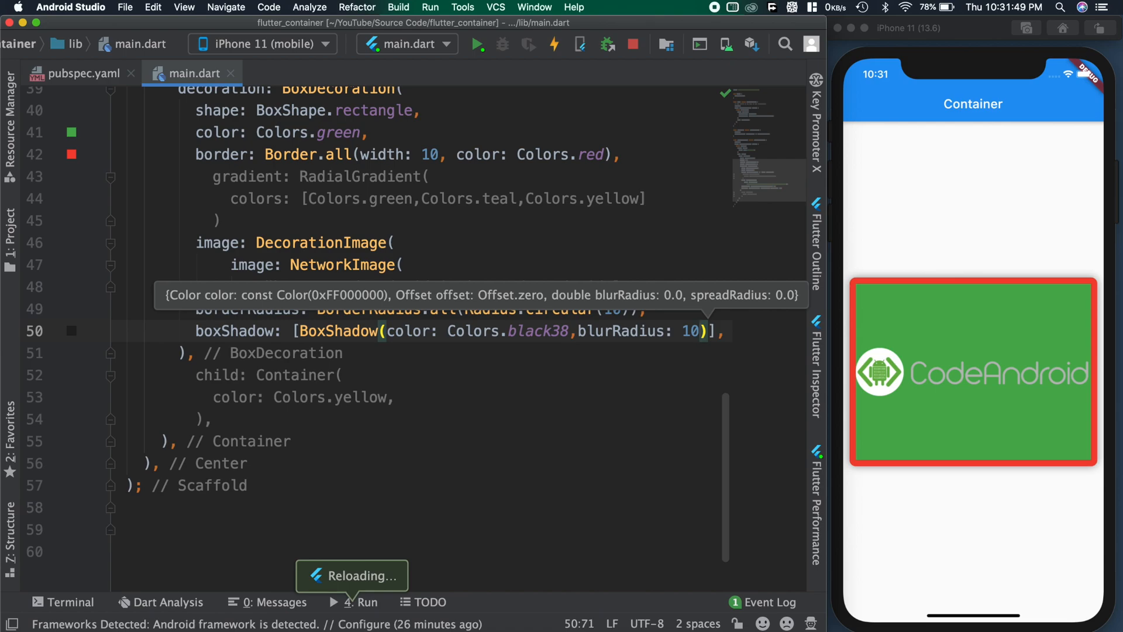
{"action": "type", "text": ",sp"}
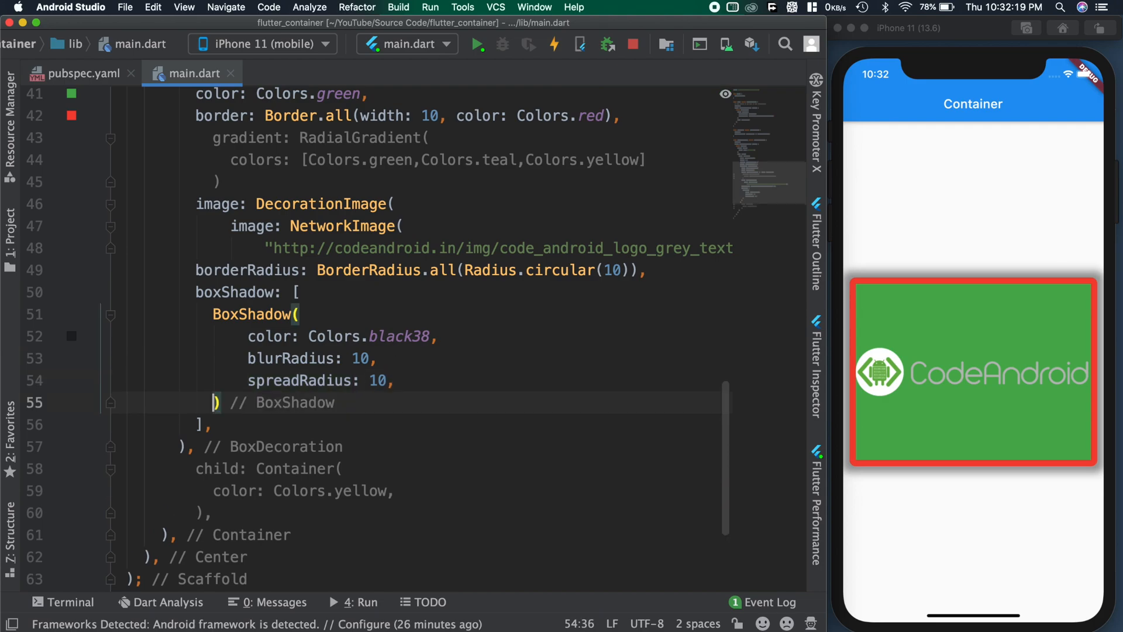
Step: Give the shadow offset: Offset(4,4) with blur and spread reduced to 4
{"action": "type", "text": "offset: Offset"}
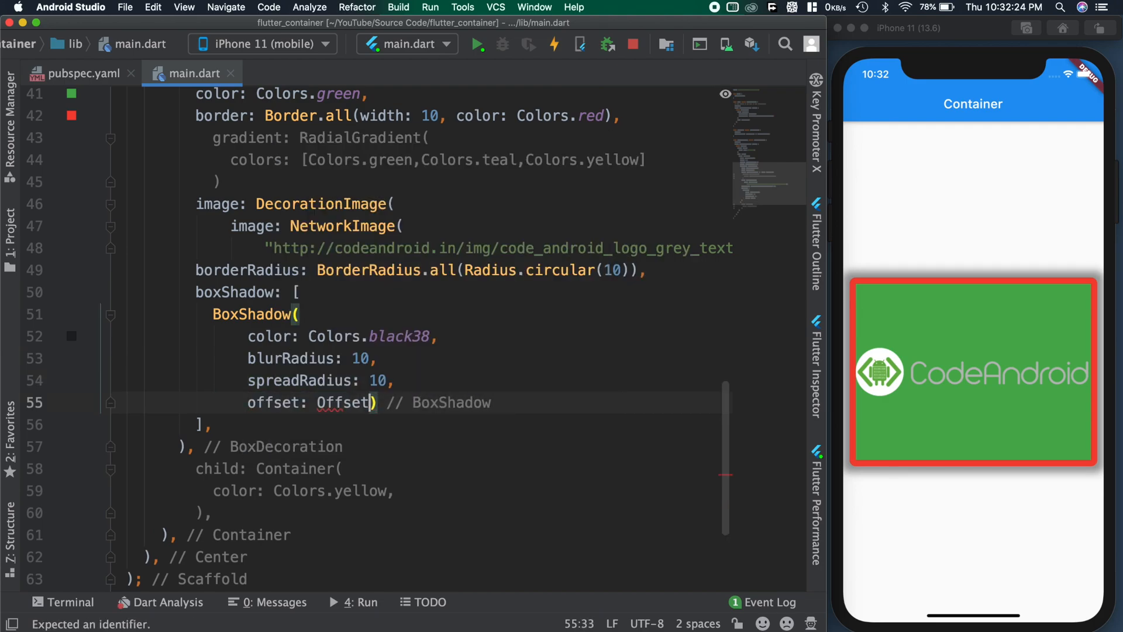
{"action": "type", "text": "(10,10"}
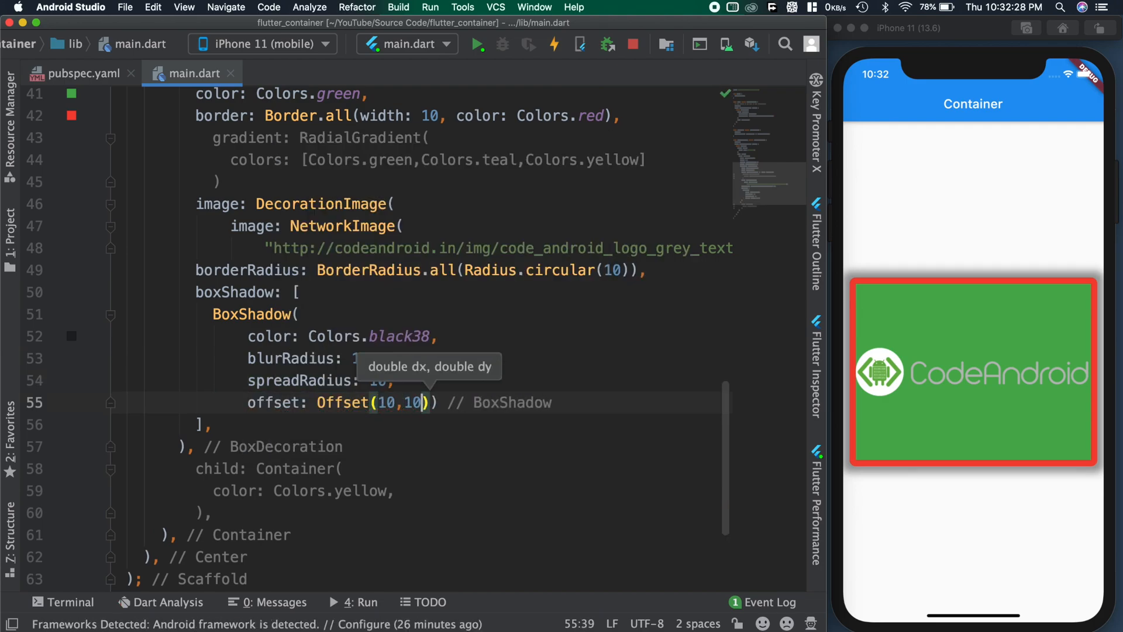
{"action": "left_click", "coordinate": [555, 45]}
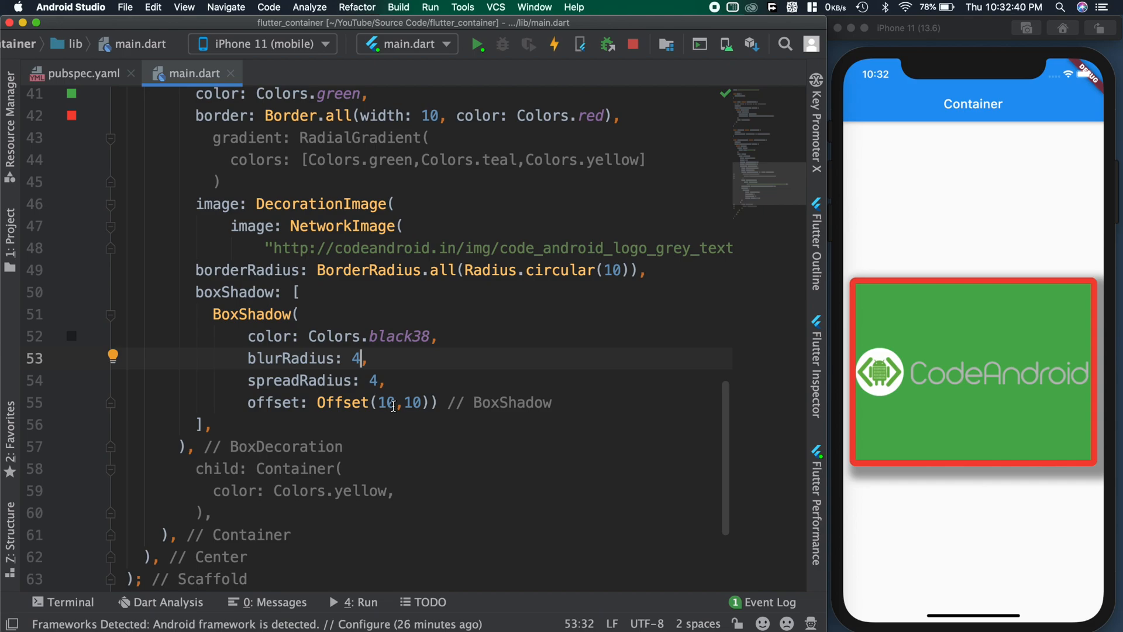
{"action": "type", "text": "4,4"}
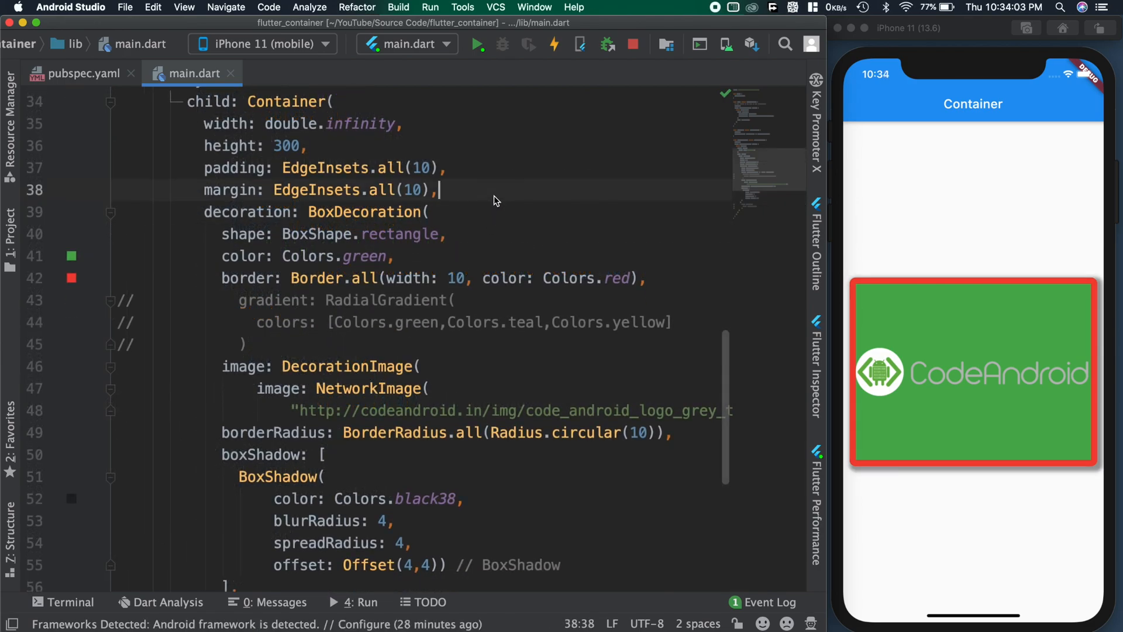
Step: Add constraints: BoxConstraints(minHeight: 100, maxHeight: 200) to the container
{"action": "type", "text": "c"}
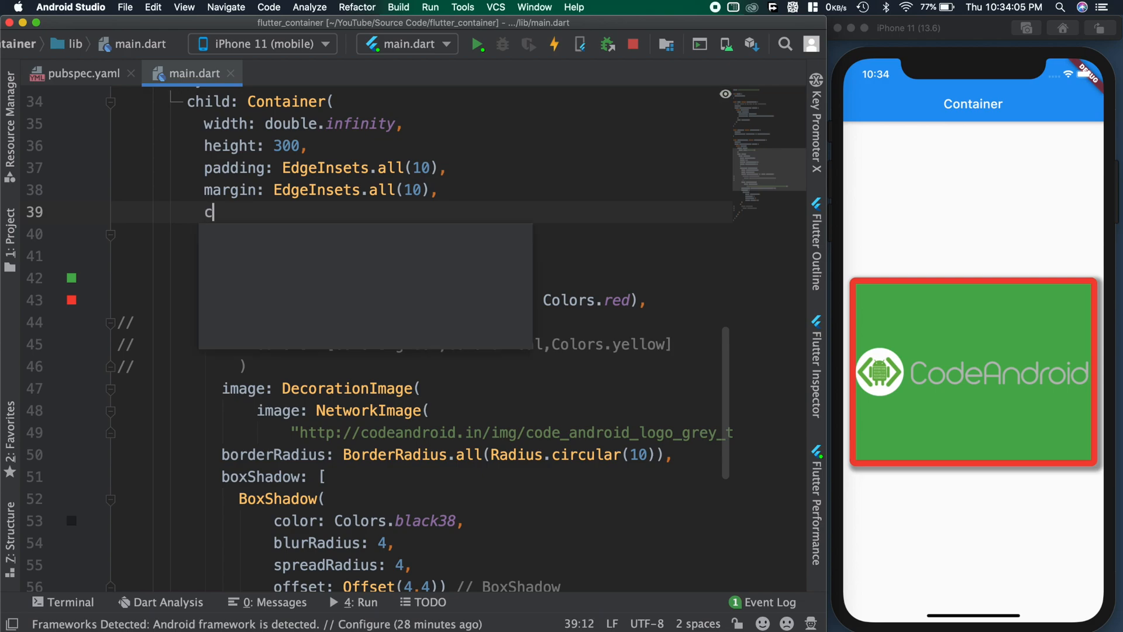
{"action": "type", "text": "onstraints: ,"}
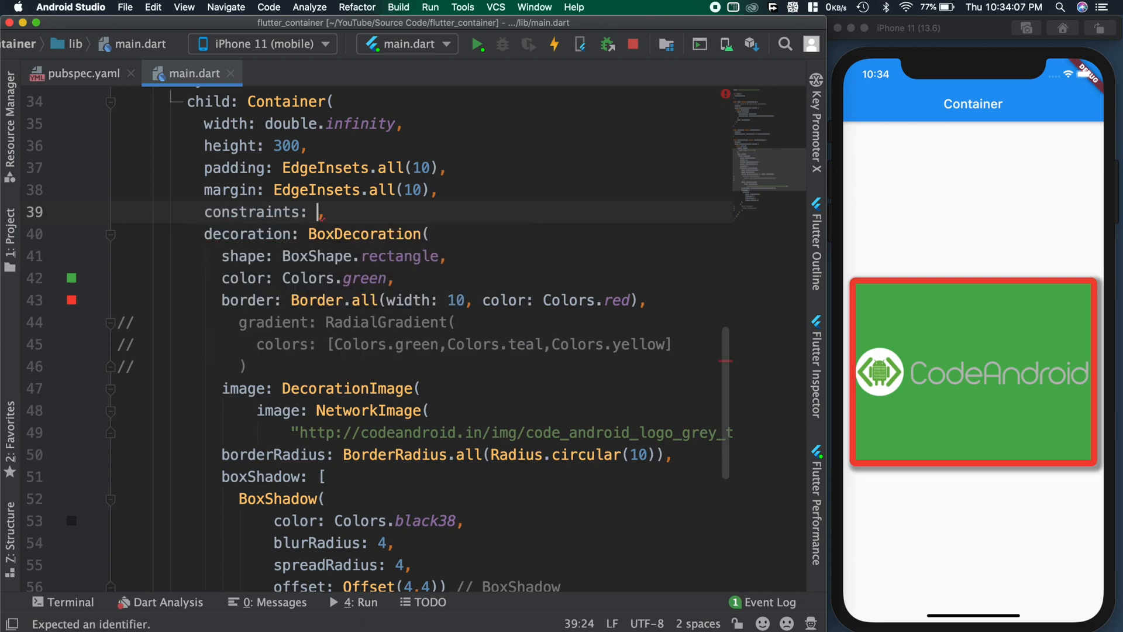
{"action": "type", "text": "BoxConstraints"}
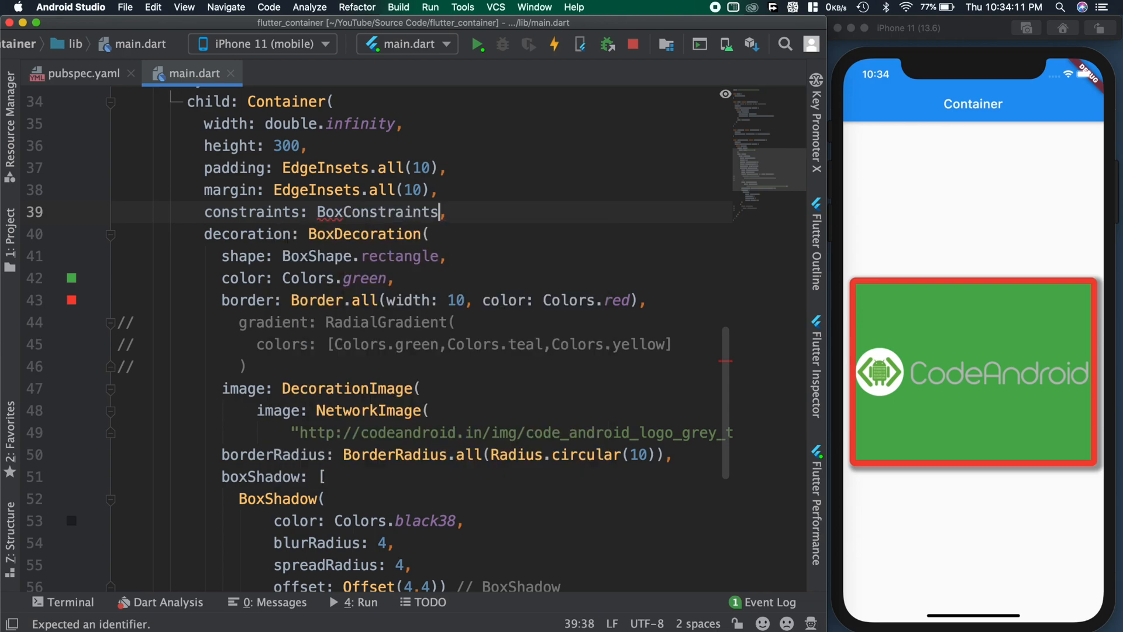
{"action": "type", "text": "("}
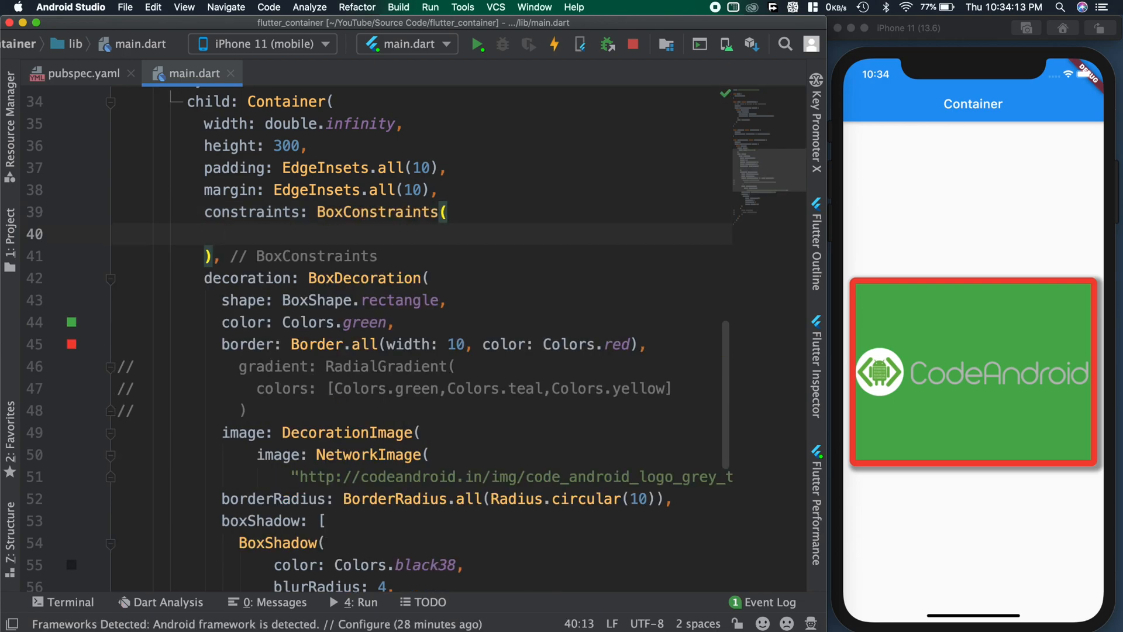
{"action": "type", "text": "minHeight: 100,"}
{"action": "type", "text": "maxHeight:"}
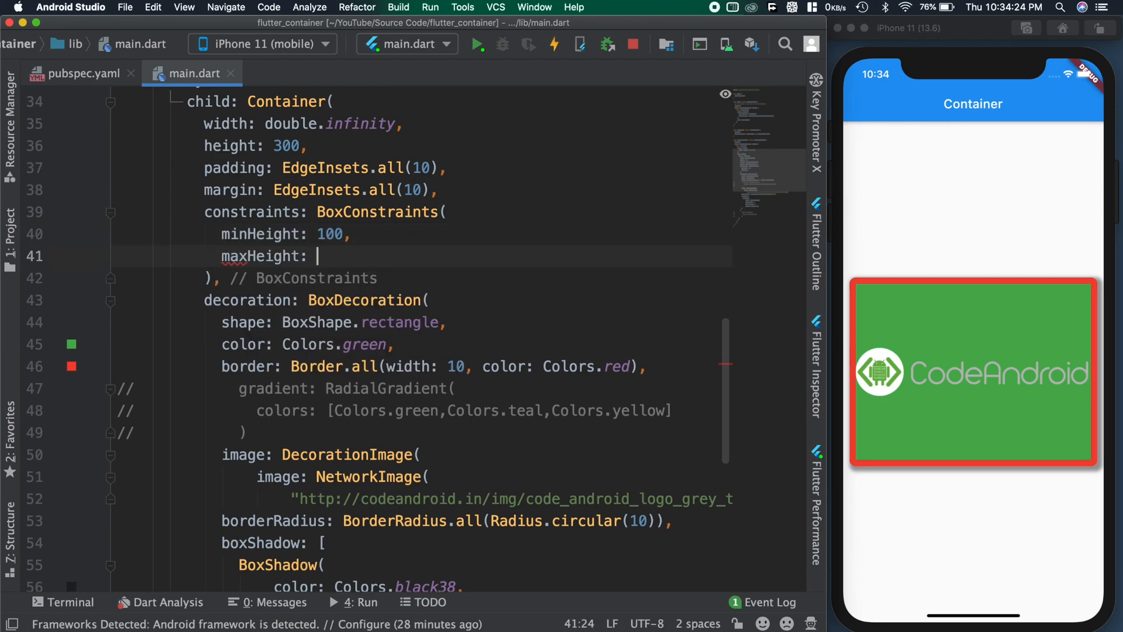
{"action": "type", "text": "200"}
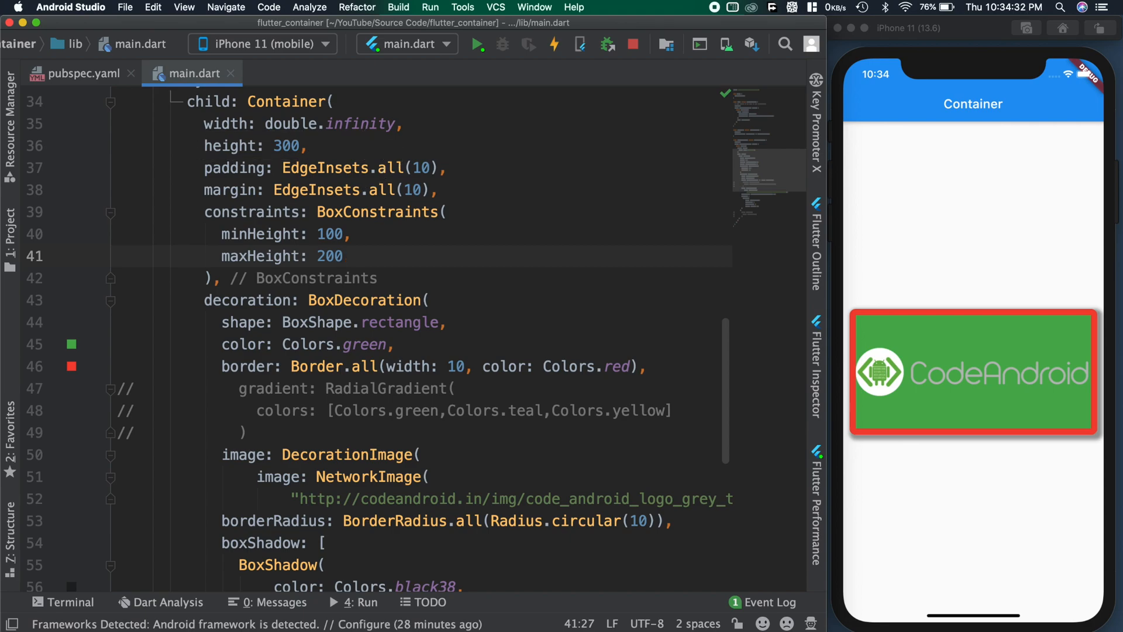
Step: Extend the constraints with minWidth: 100 and maxWidth: 300 and select the whole BoxConstraints block
{"action": "left_click", "coordinate": [345, 256]}
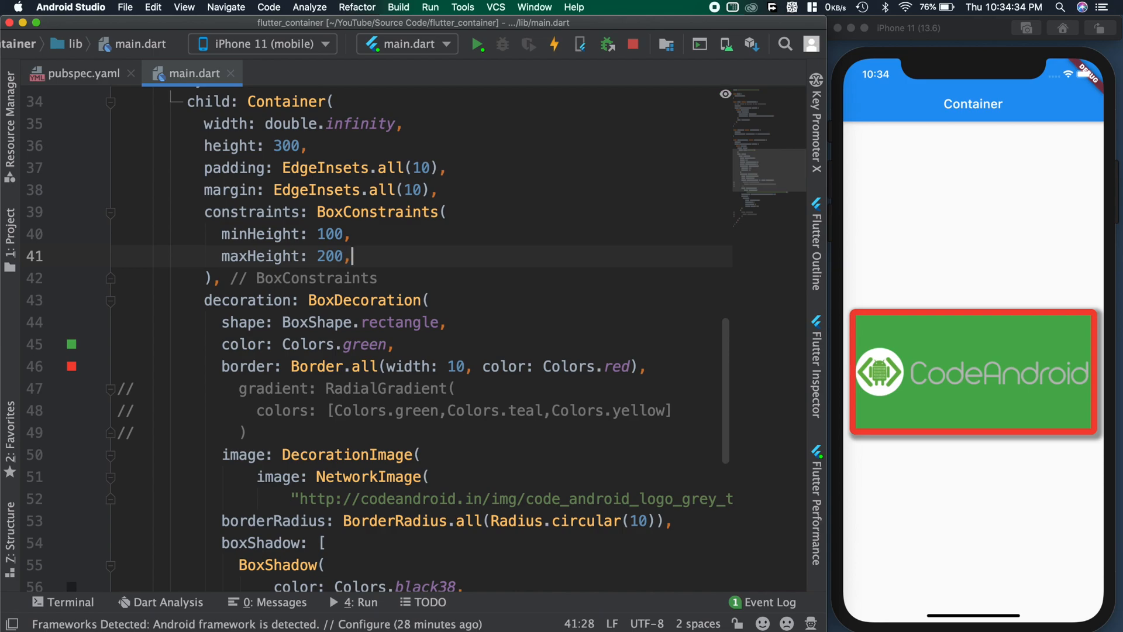
{"action": "type", "text": "minWidth: 100,"}
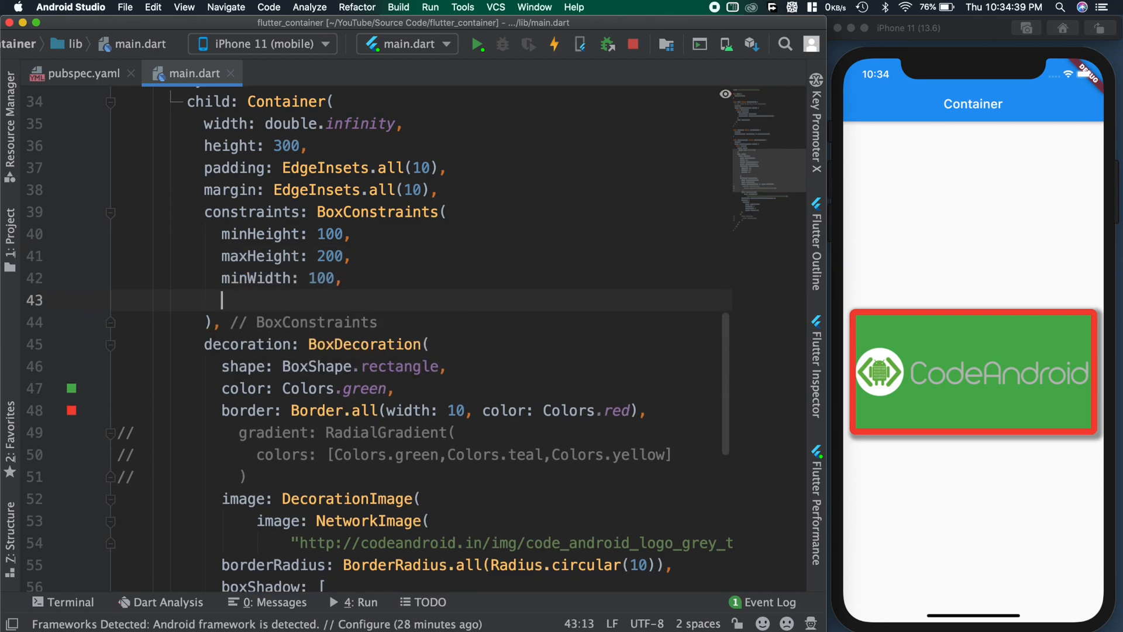
{"action": "type", "text": "maxWidth:"}
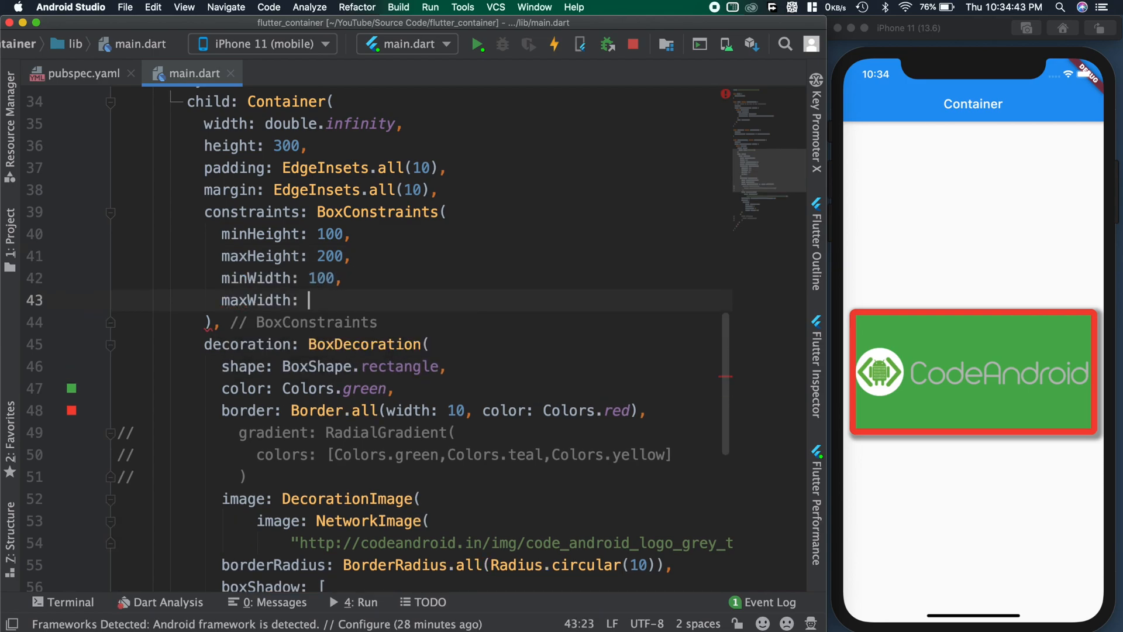
{"action": "type", "text": "300"}
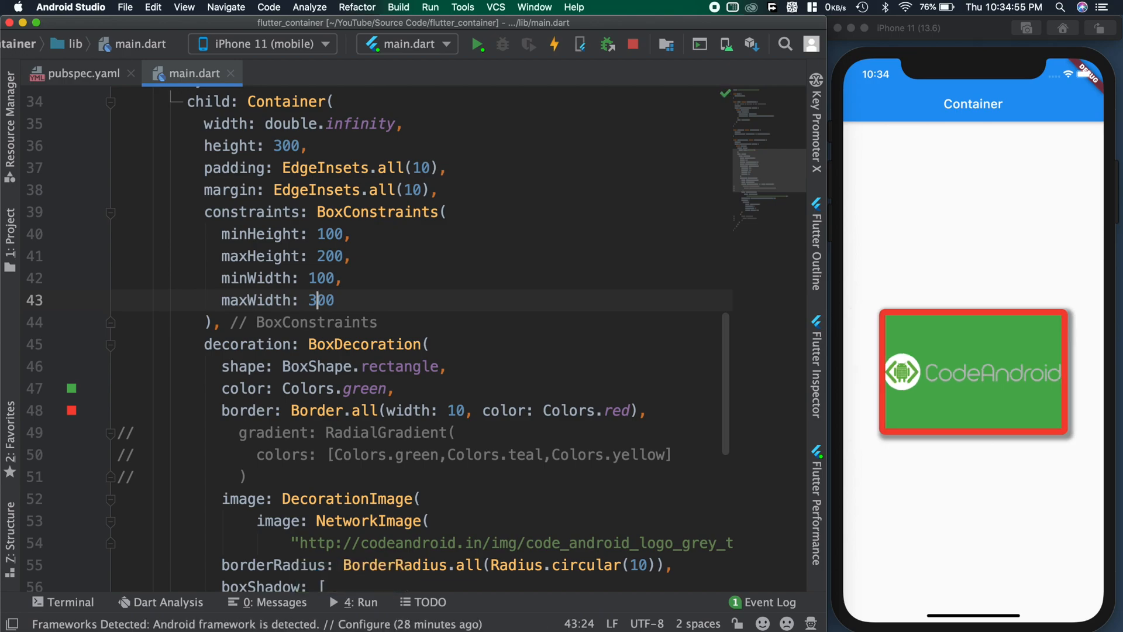
{"action": "left_click_drag", "start_coordinate": [319, 299], "coordinate": [221, 321]}
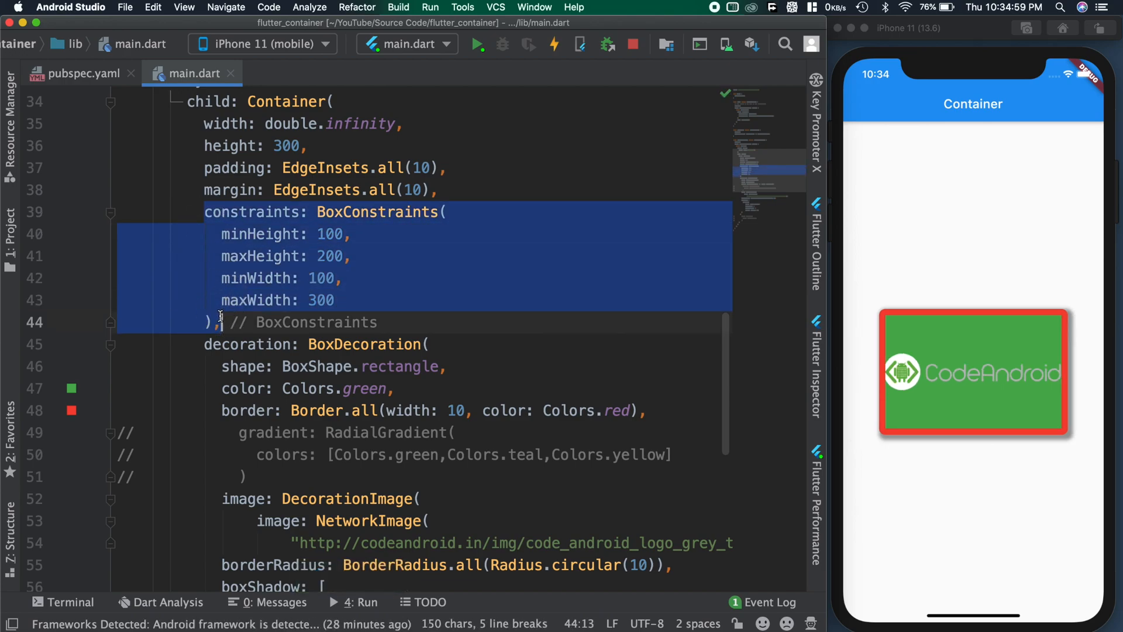